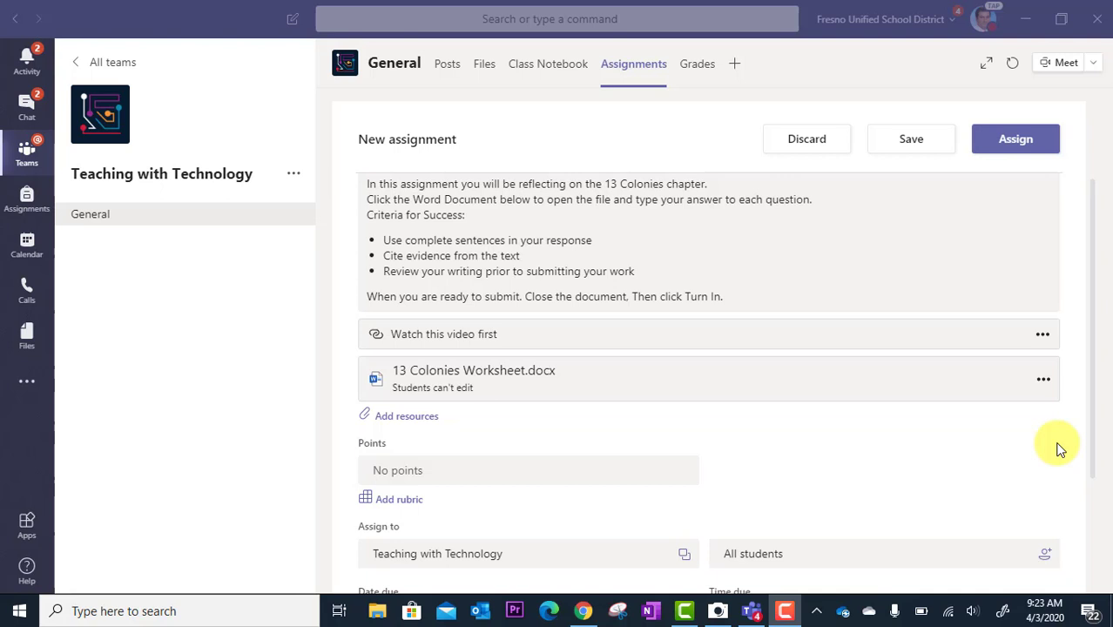
{"action": "mouse_move", "coordinate": [869, 444]}
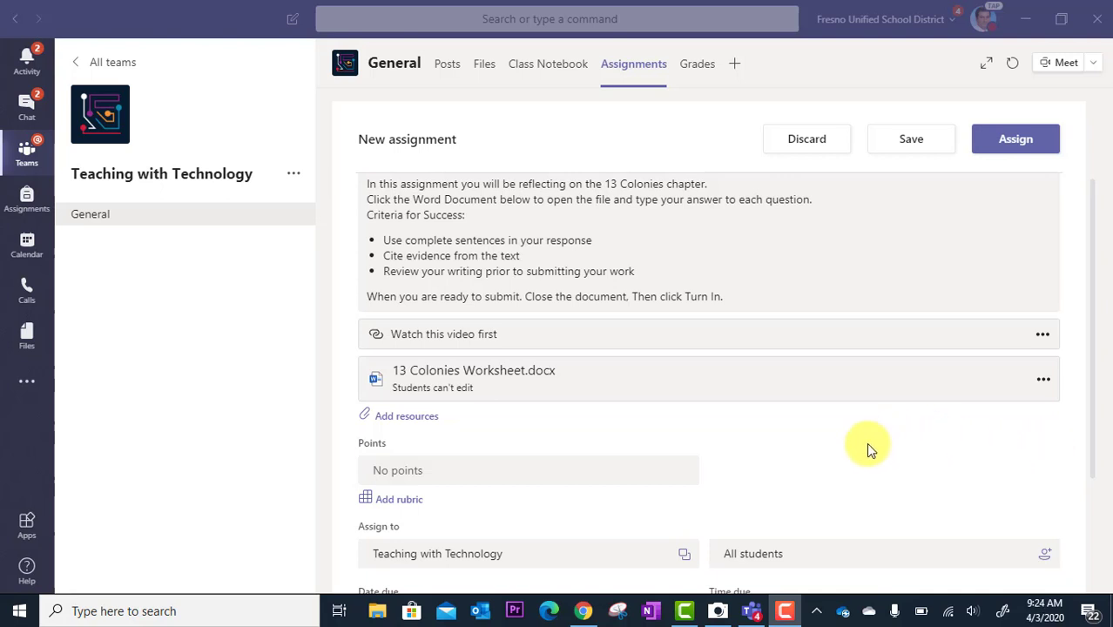
- Enter 4 as the assignment's points value
{"action": "scroll", "scroll_direction": "down", "scroll_amount": 3}
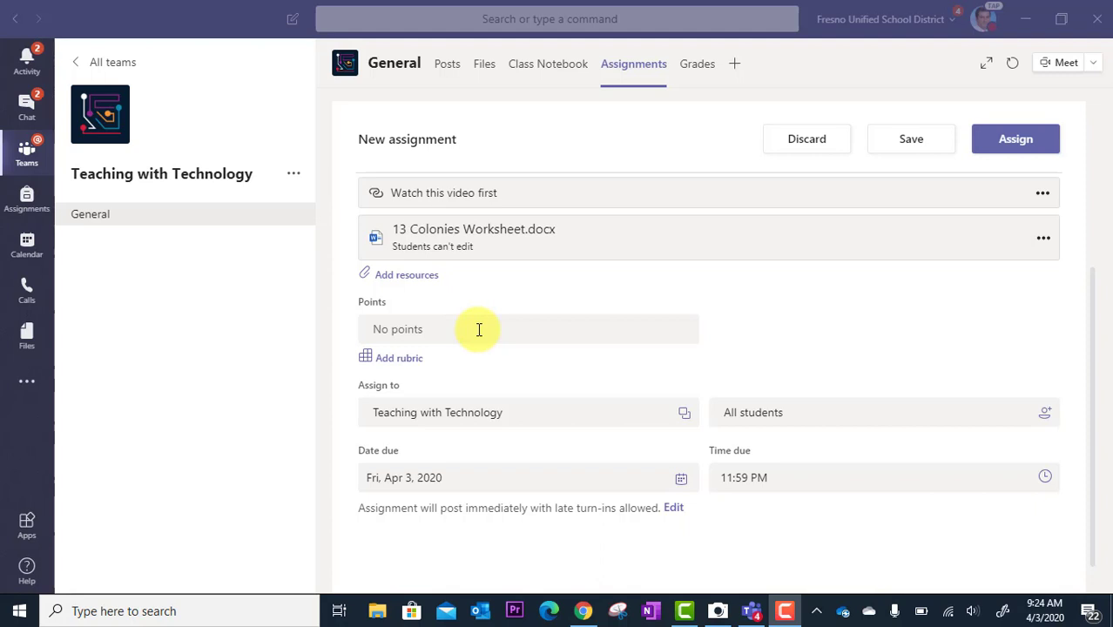
{"action": "left_click", "coordinate": [446, 327]}
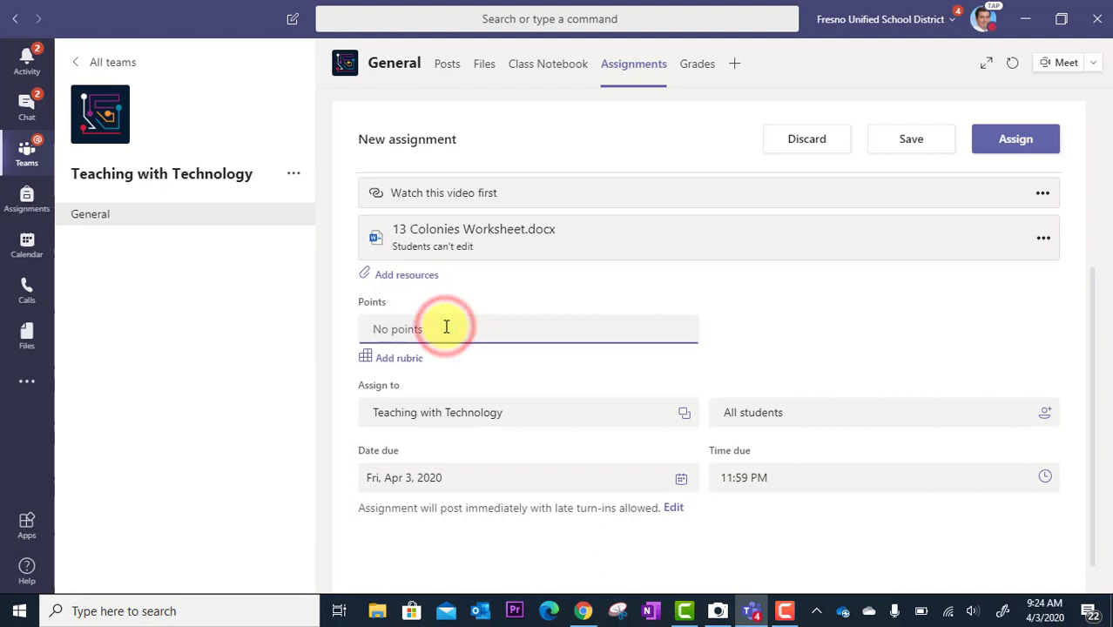
{"action": "mouse_move", "coordinate": [535, 278]}
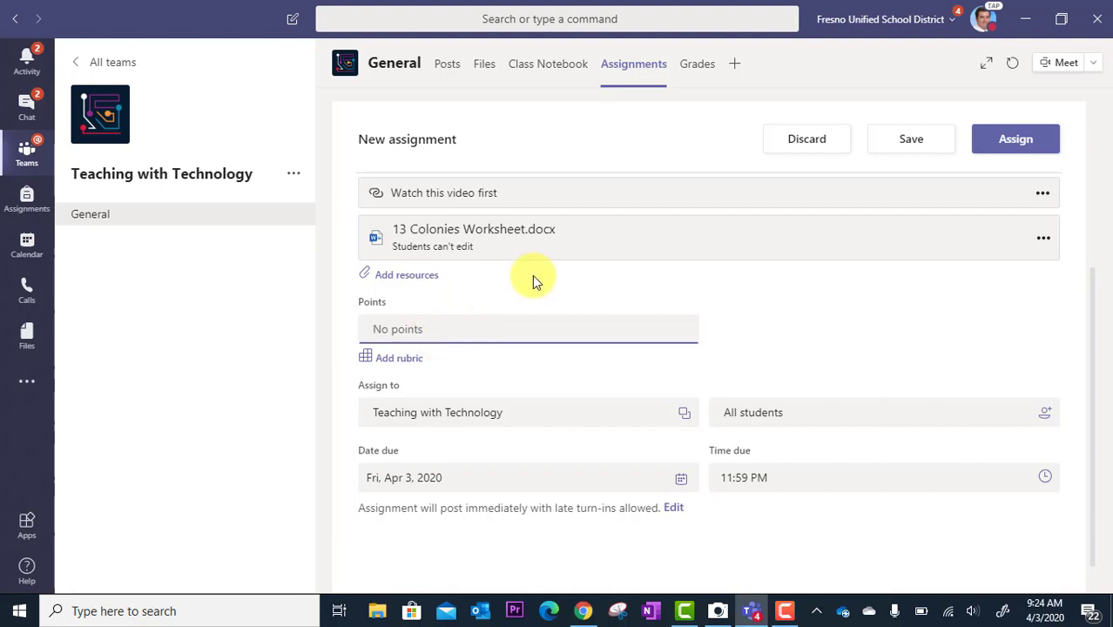
{"action": "type", "text": "4"}
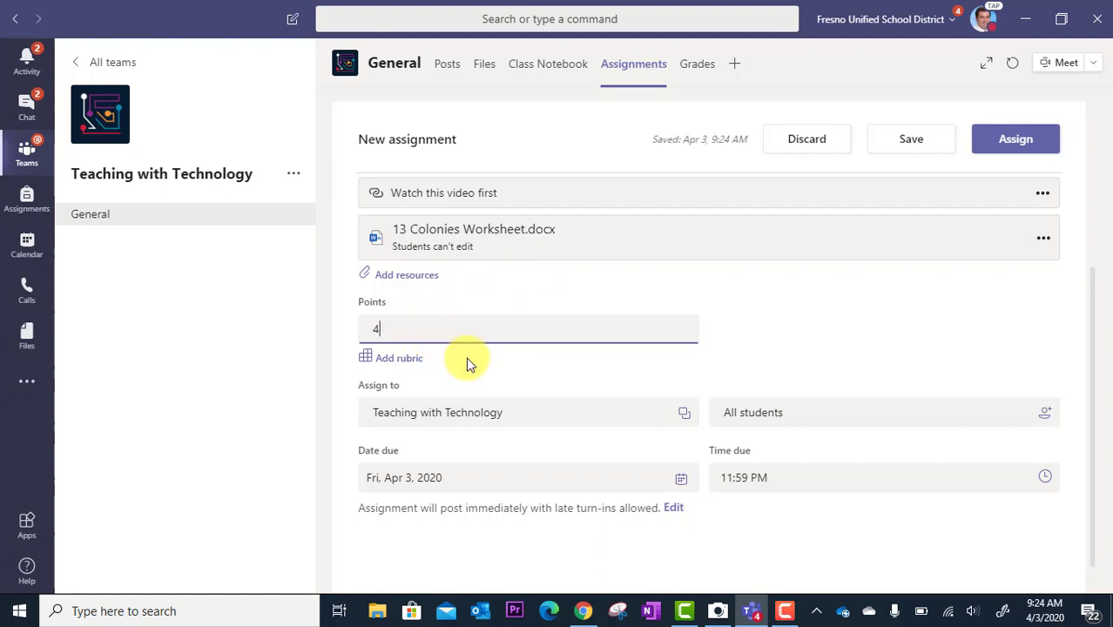
{"action": "mouse_move", "coordinate": [491, 361]}
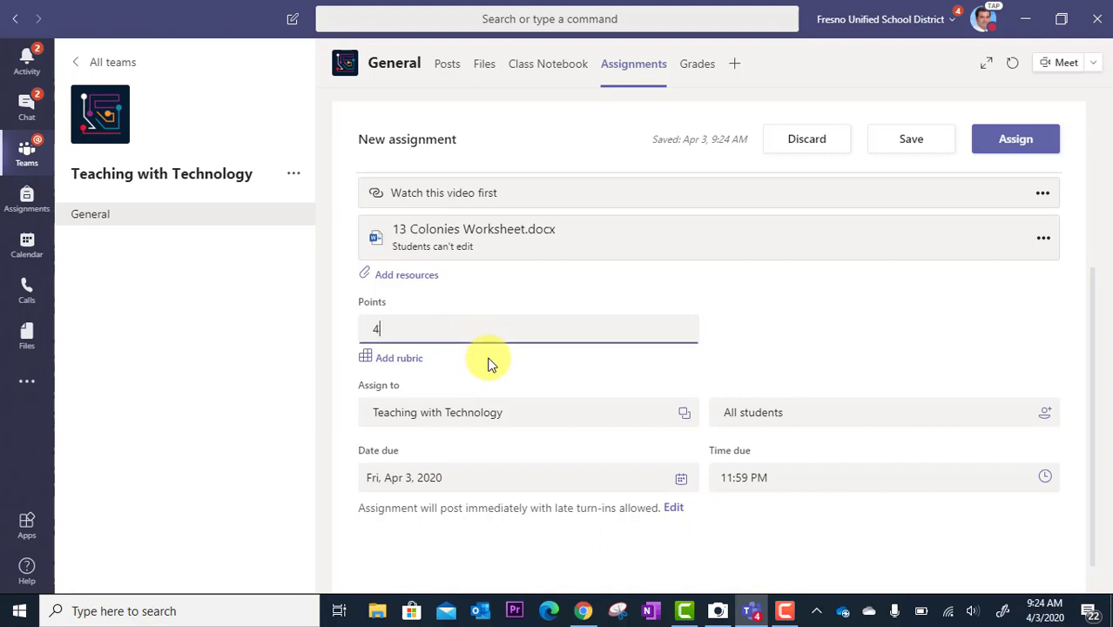
{"action": "mouse_move", "coordinate": [479, 366]}
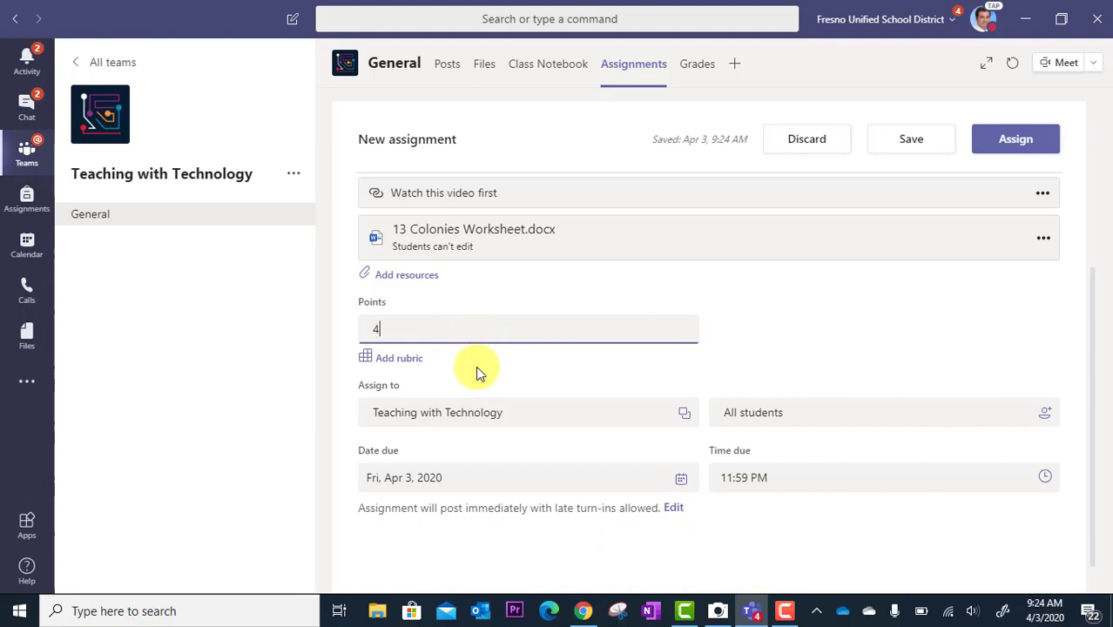
{"action": "mouse_move", "coordinate": [437, 315]}
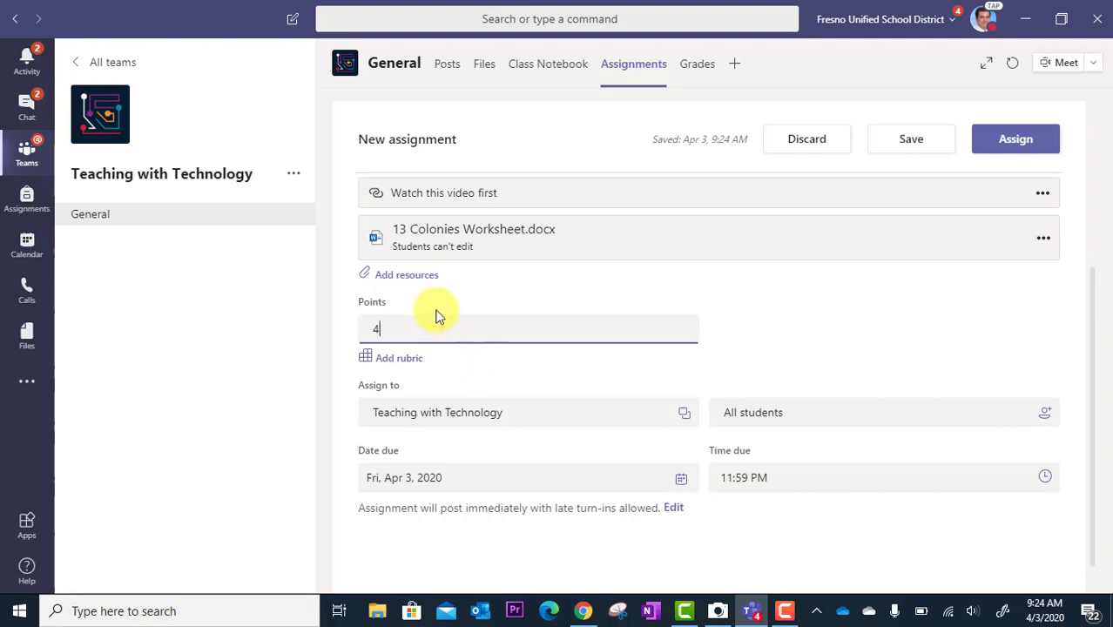
- Bring up the Add resources file picker showing OneDrive folders
{"action": "left_click", "coordinate": [405, 275]}
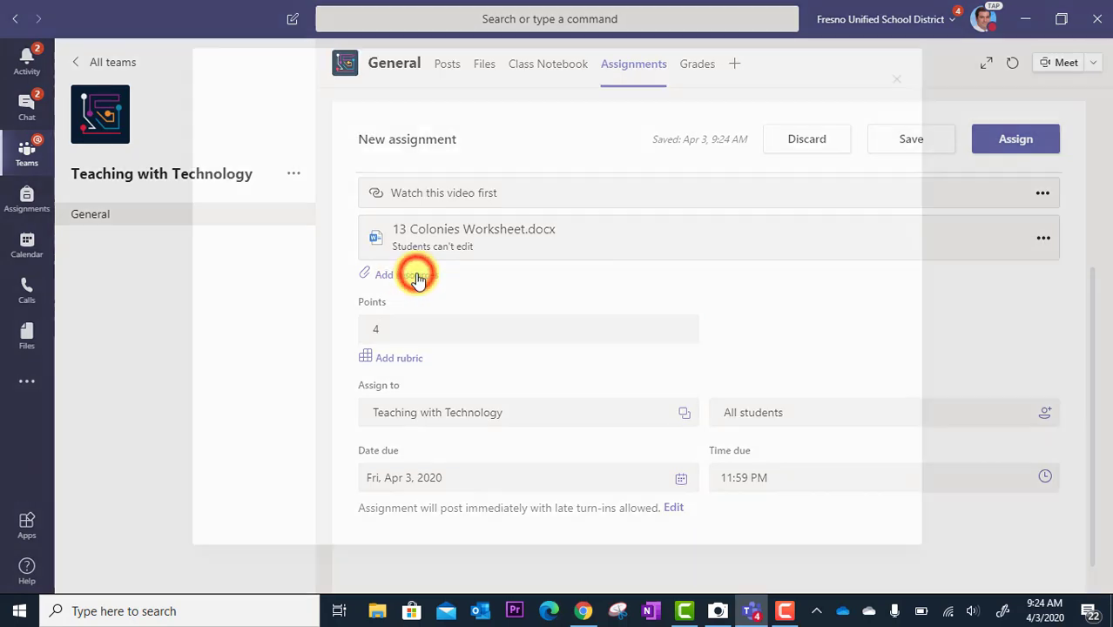
{"action": "left_click", "coordinate": [391, 275]}
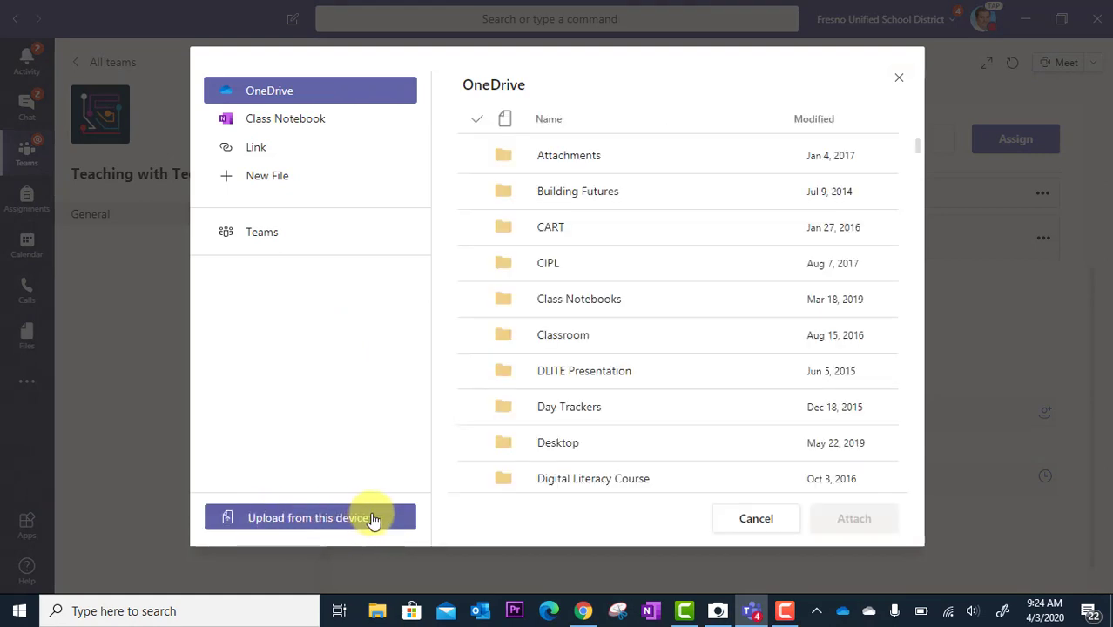
{"action": "mouse_move", "coordinate": [340, 340]}
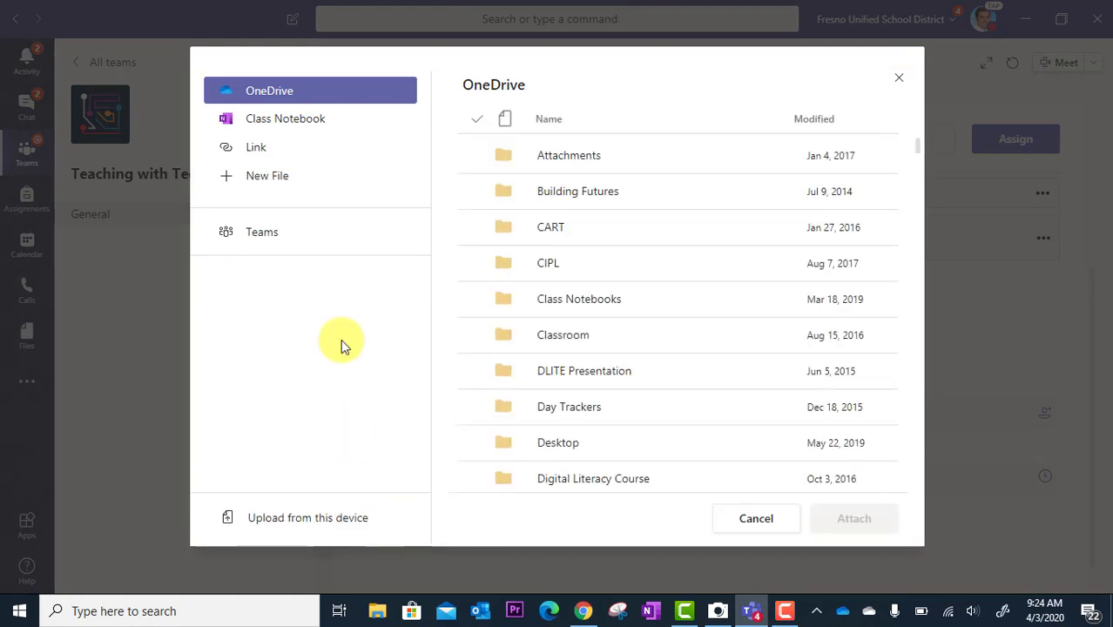
{"action": "mouse_move", "coordinate": [296, 91]}
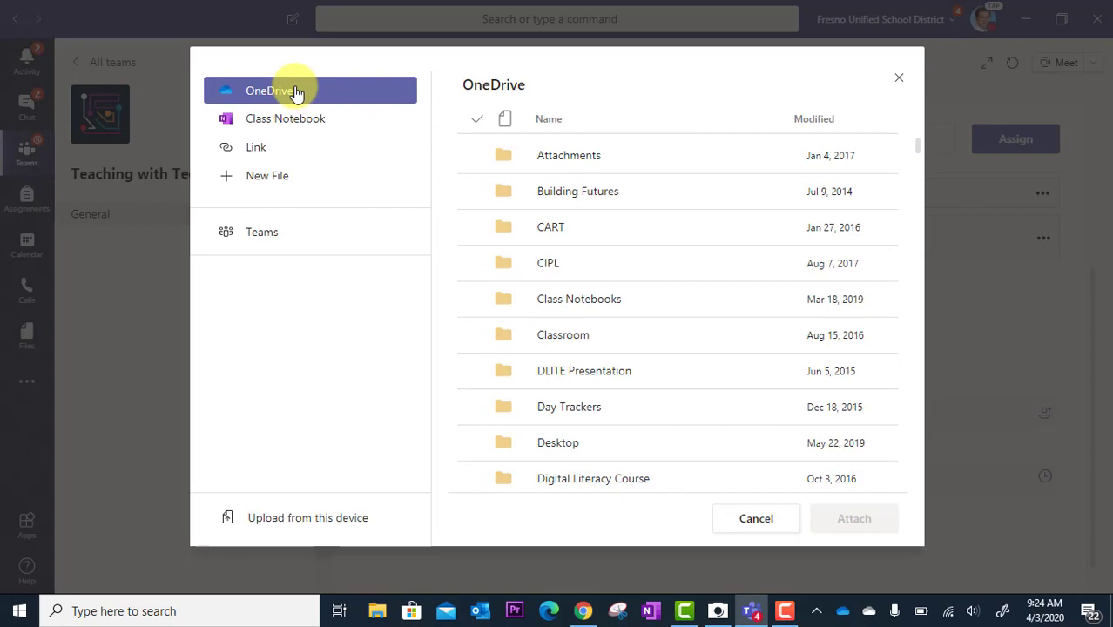
{"action": "mouse_move", "coordinate": [355, 98]}
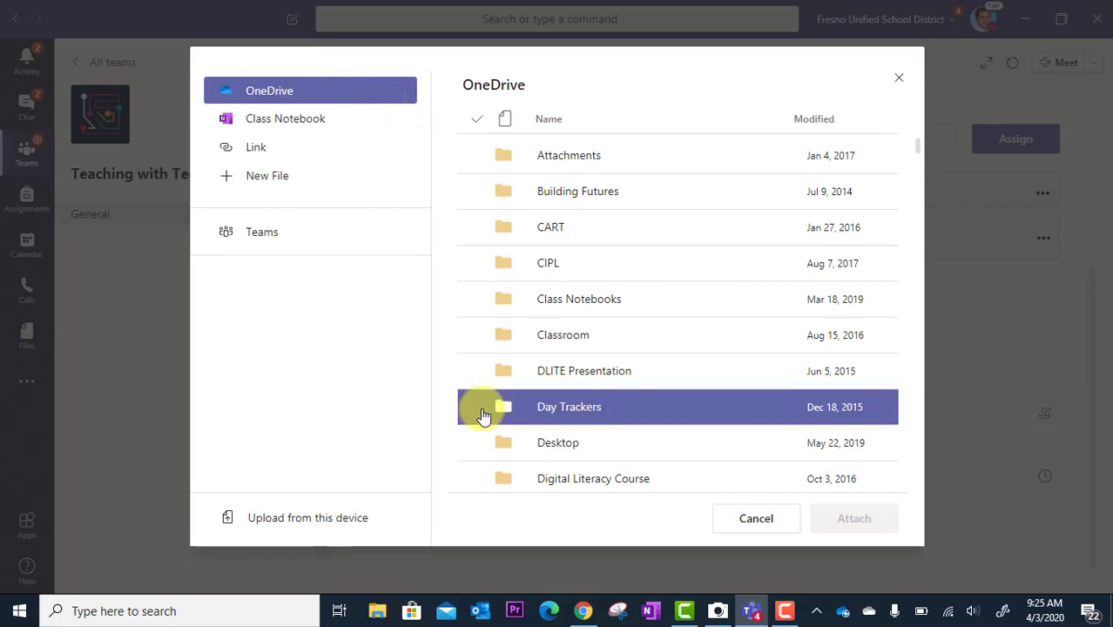
- Cancel the attach dialog, returning to the 4-point assignment draft
{"action": "left_click", "coordinate": [755, 519]}
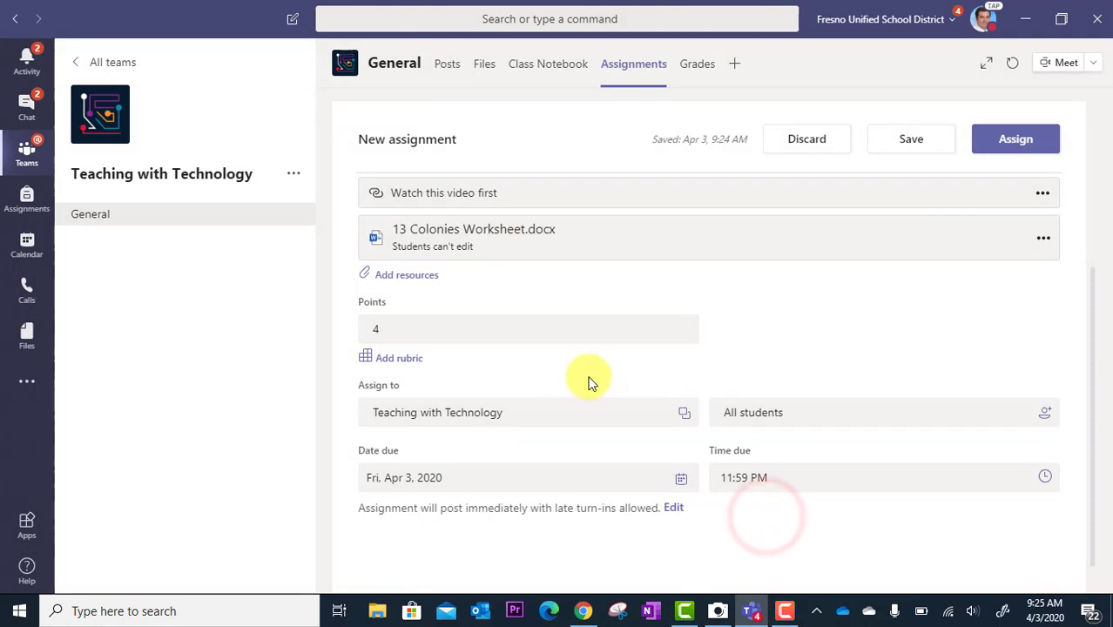
{"action": "mouse_move", "coordinate": [444, 290]}
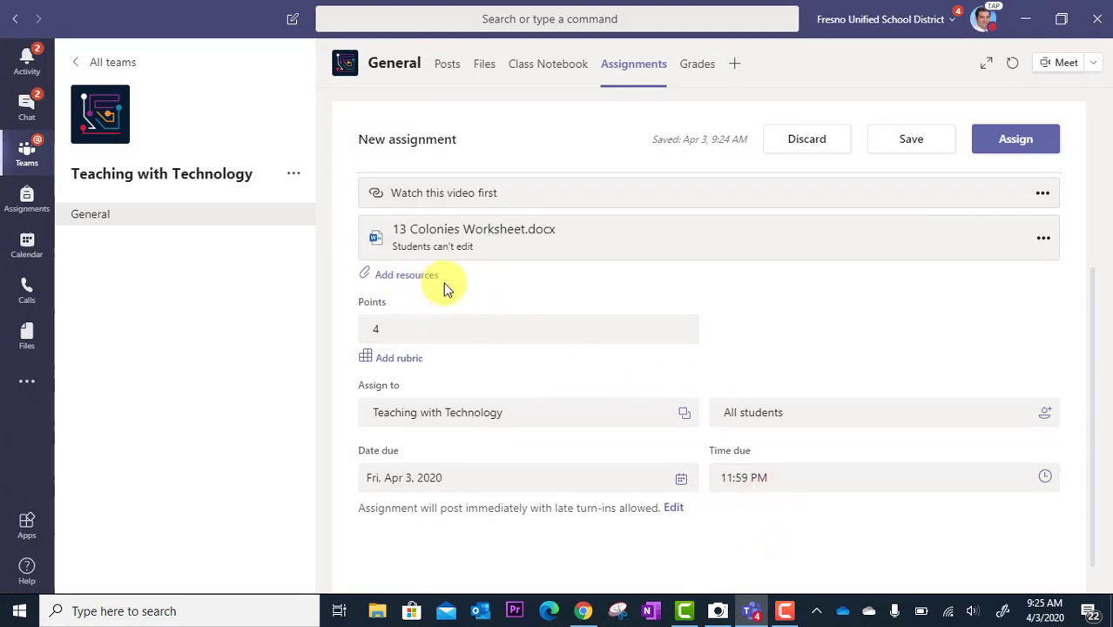
{"action": "mouse_move", "coordinate": [446, 366]}
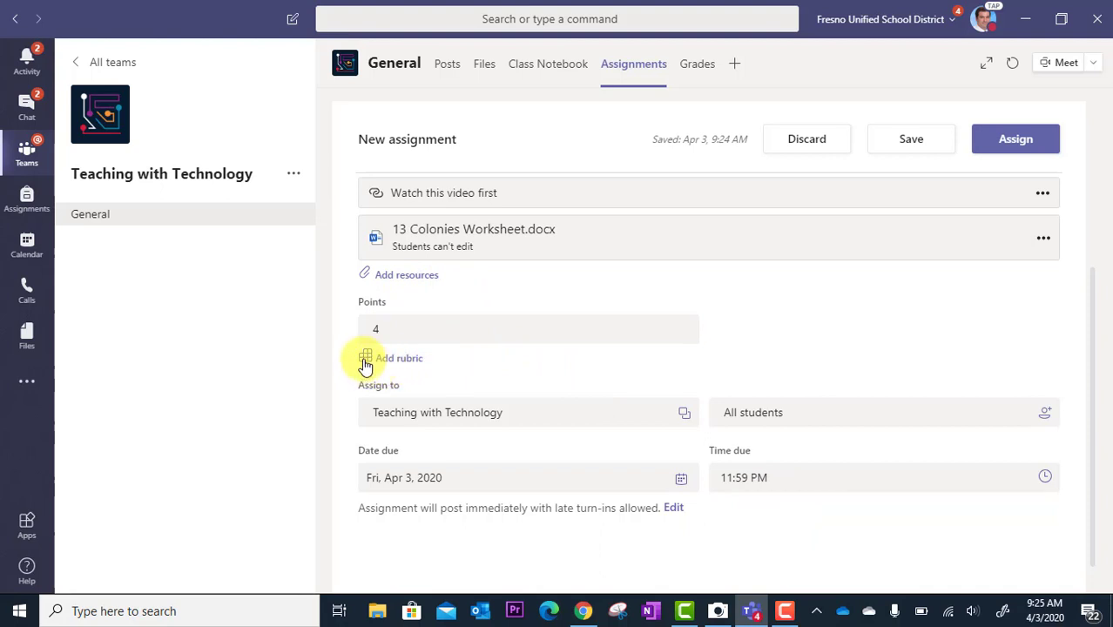
{"action": "mouse_move", "coordinate": [414, 359]}
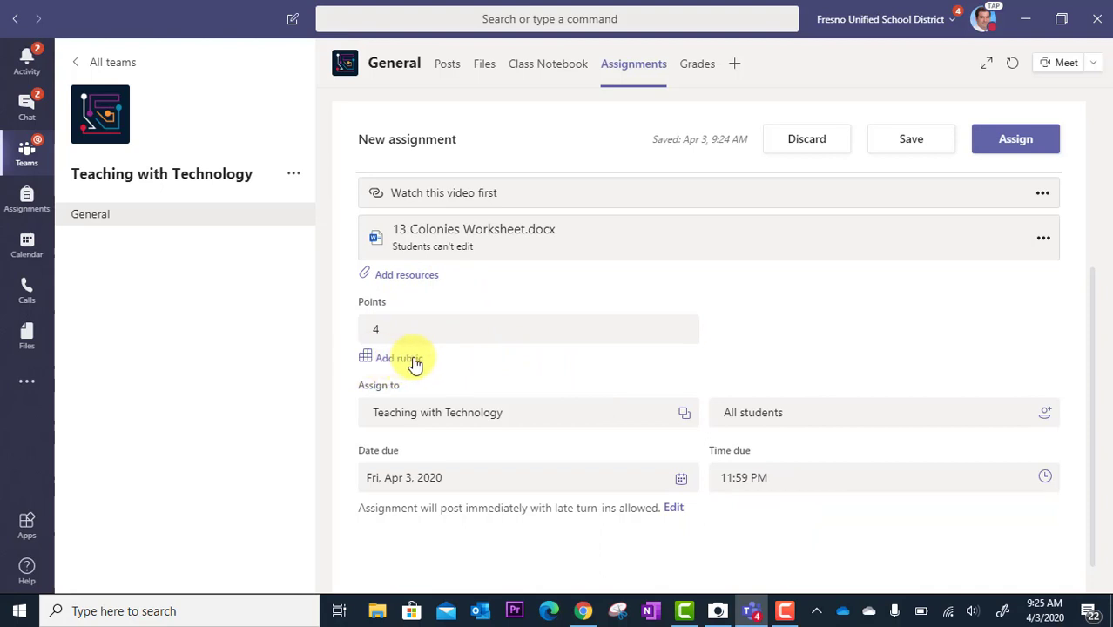
{"action": "mouse_move", "coordinate": [463, 360]}
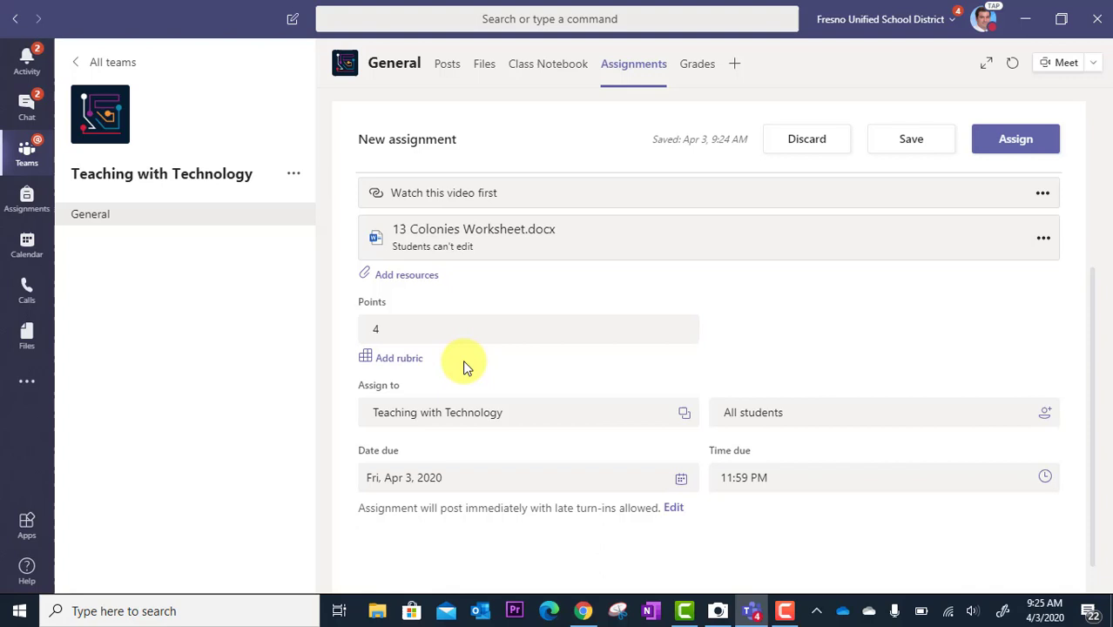
{"action": "mouse_move", "coordinate": [410, 359]}
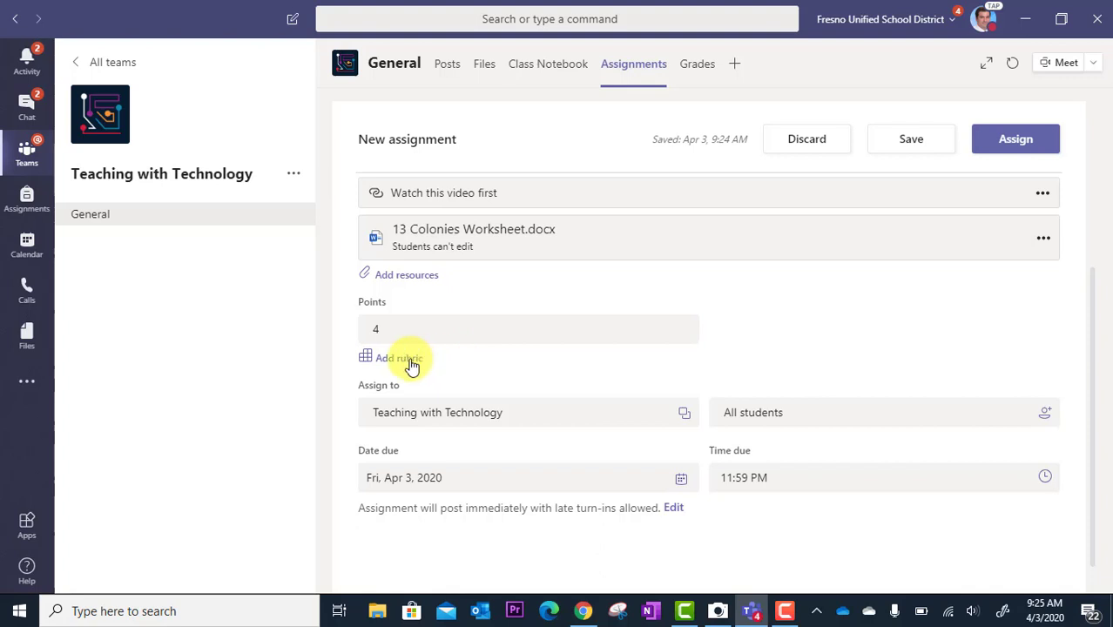
{"action": "left_click", "coordinate": [399, 359]}
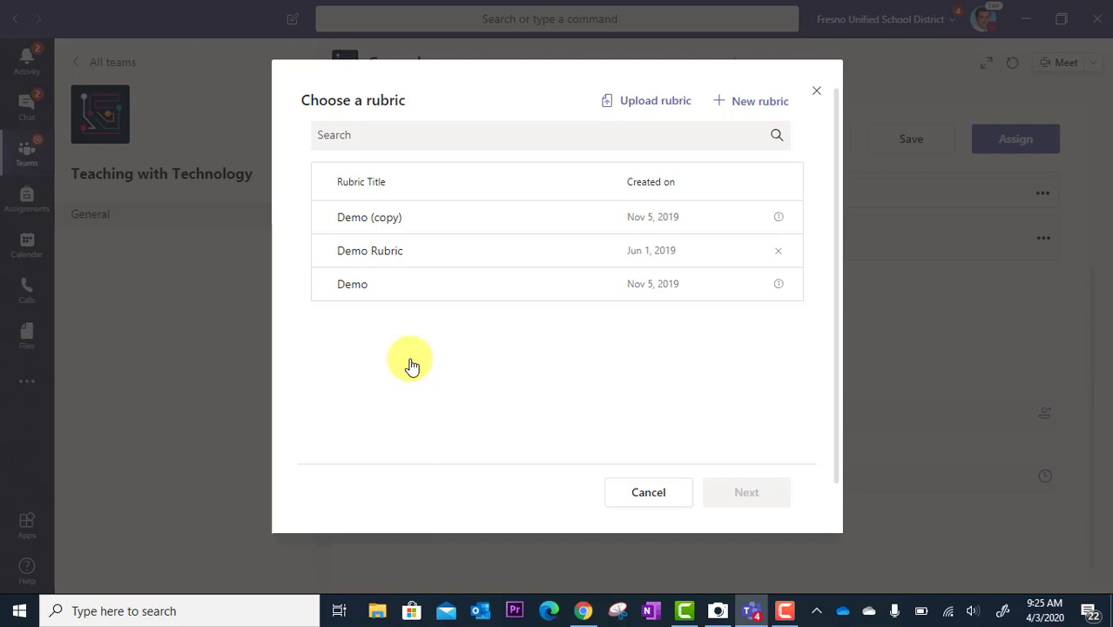
{"action": "mouse_move", "coordinate": [427, 261]}
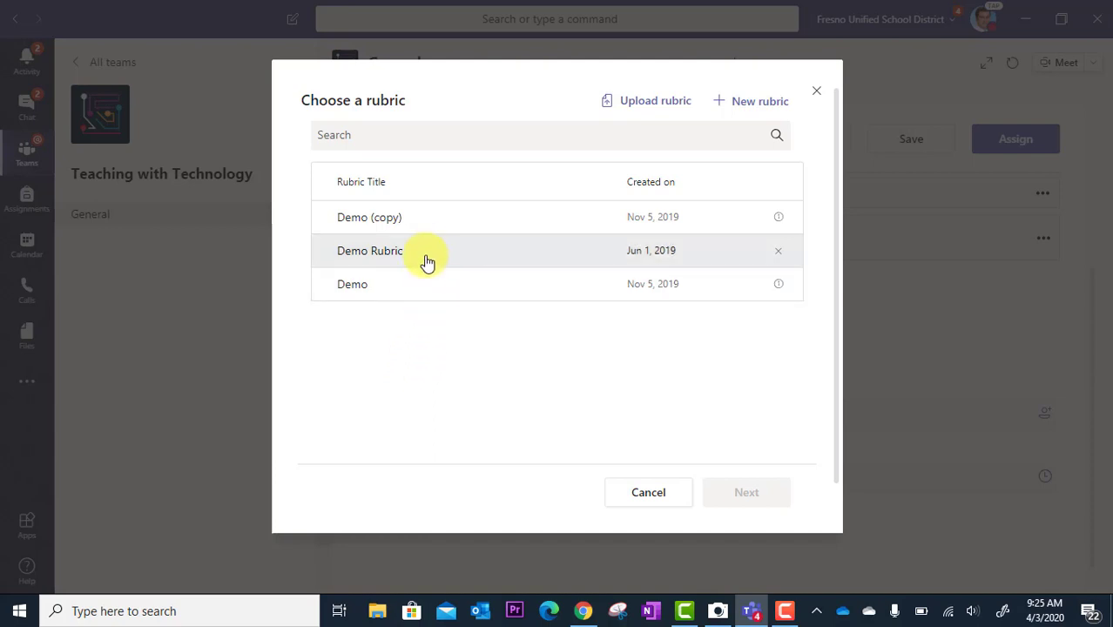
{"action": "mouse_move", "coordinate": [407, 286]}
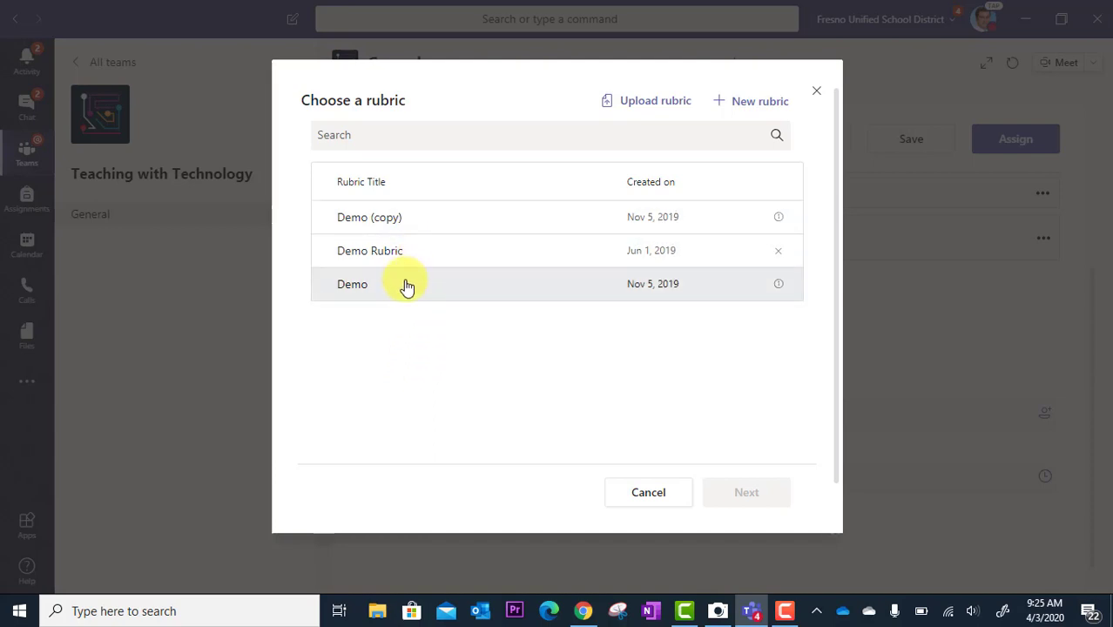
{"action": "mouse_move", "coordinate": [442, 216]}
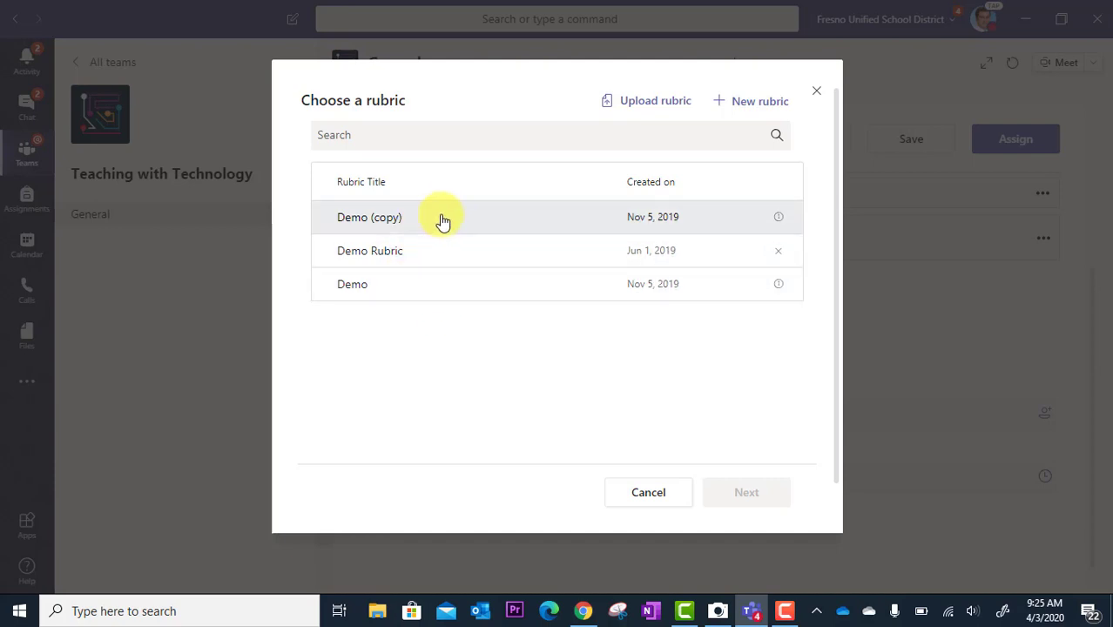
{"action": "mouse_move", "coordinate": [467, 244]}
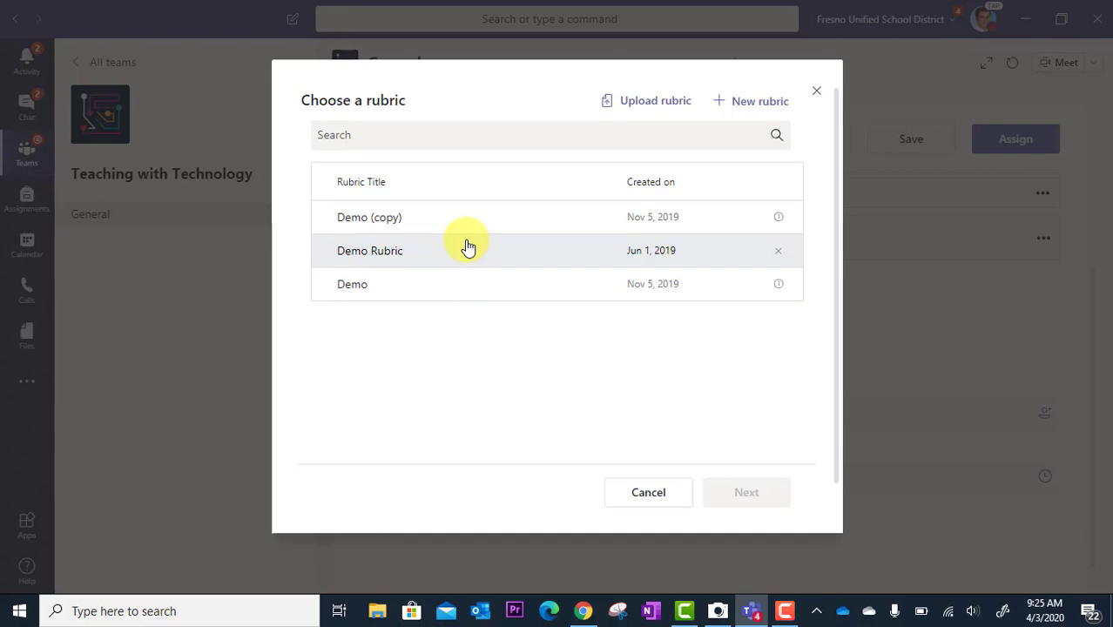
{"action": "mouse_move", "coordinate": [468, 237]}
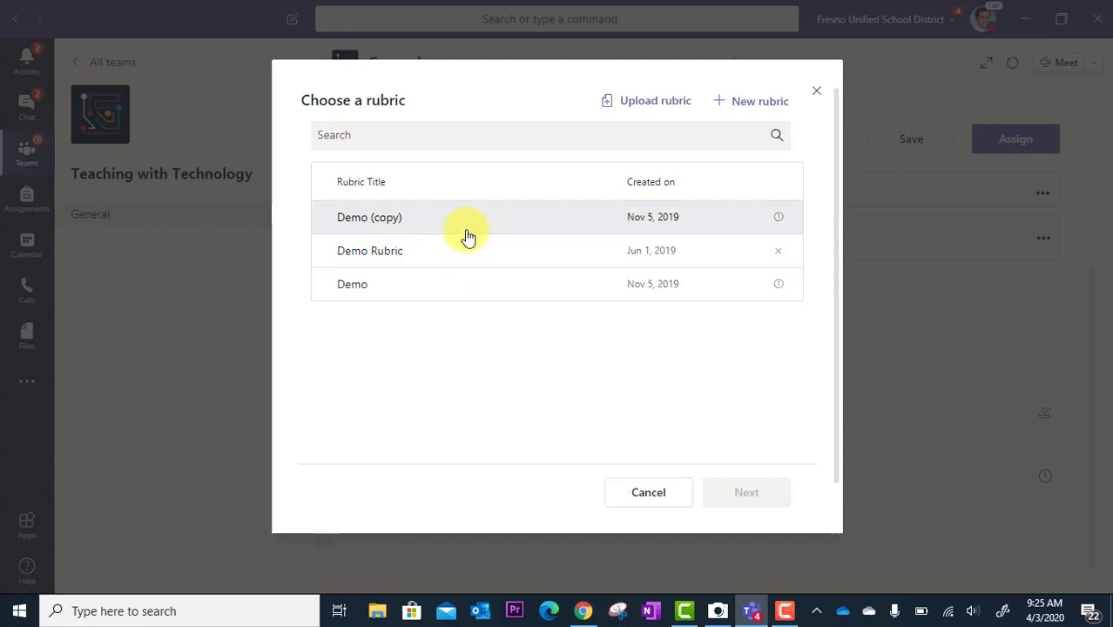
{"action": "left_click", "coordinate": [369, 251]}
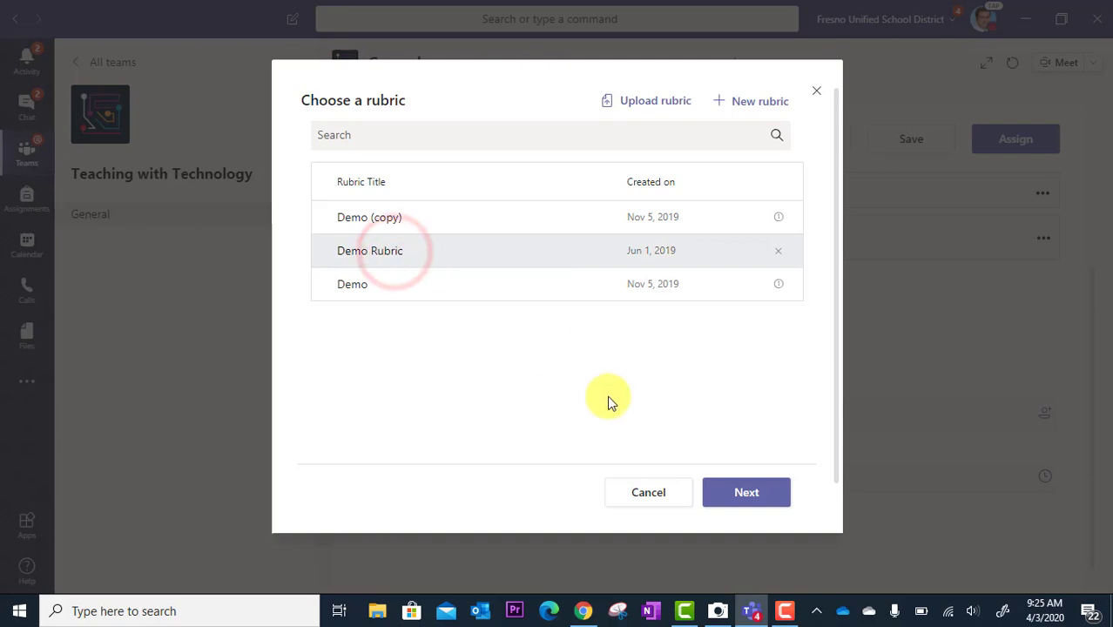
{"action": "left_click", "coordinate": [745, 491]}
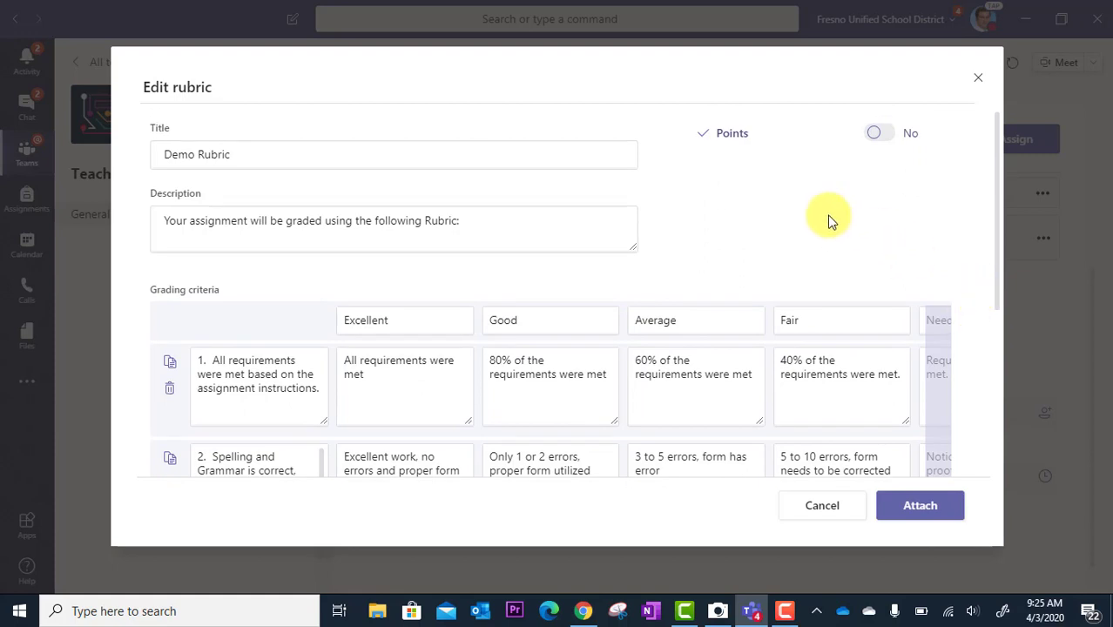
{"action": "mouse_move", "coordinate": [264, 193]}
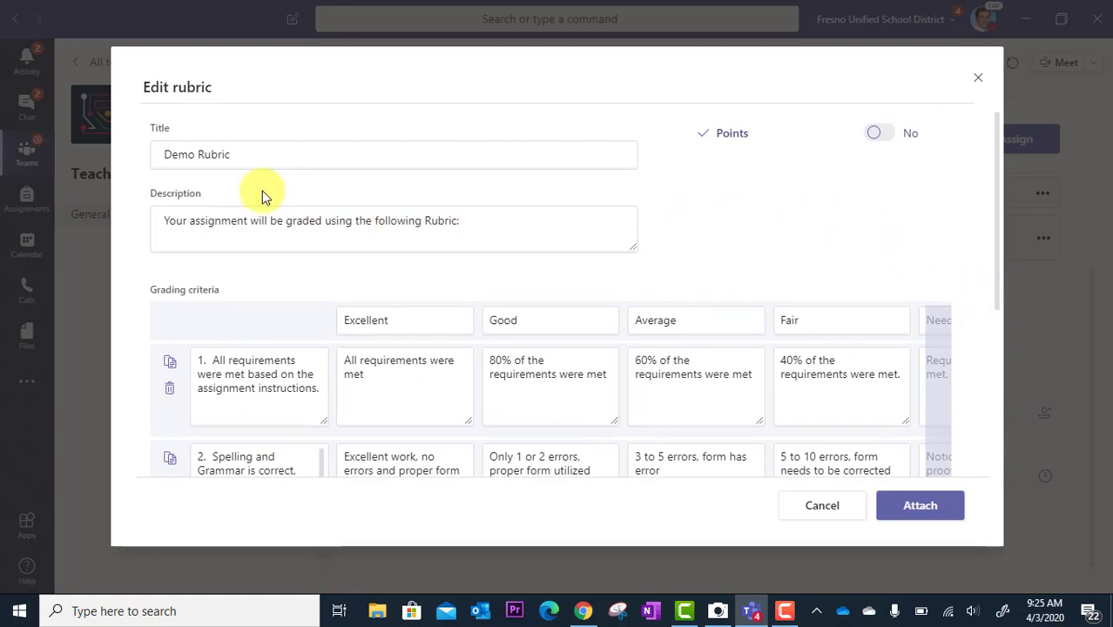
{"action": "mouse_move", "coordinate": [242, 202]}
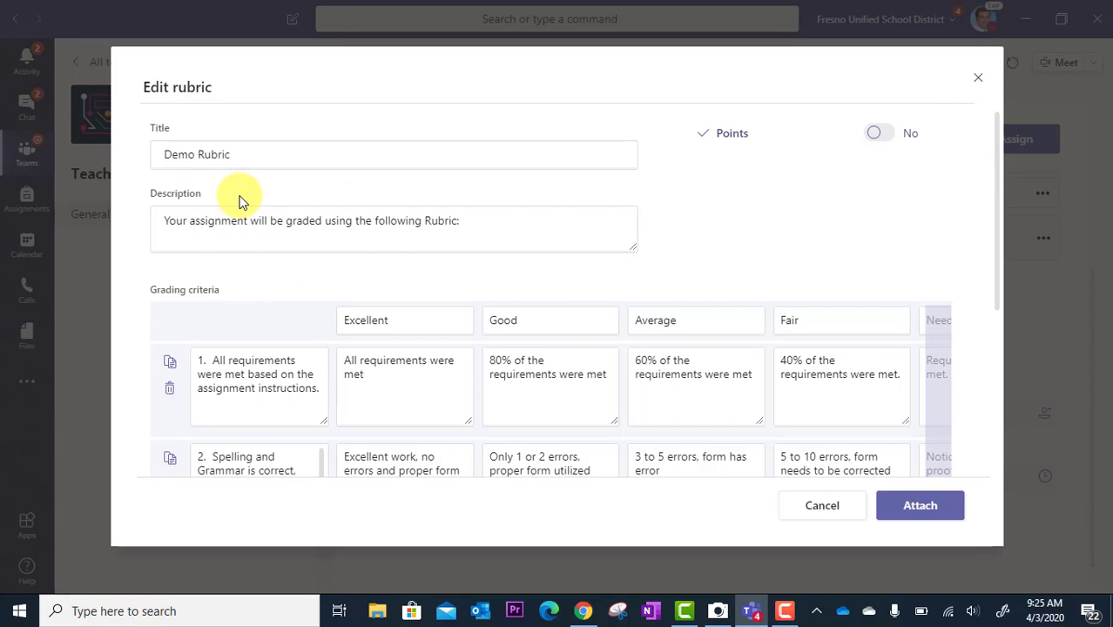
{"action": "left_click", "coordinate": [235, 153]}
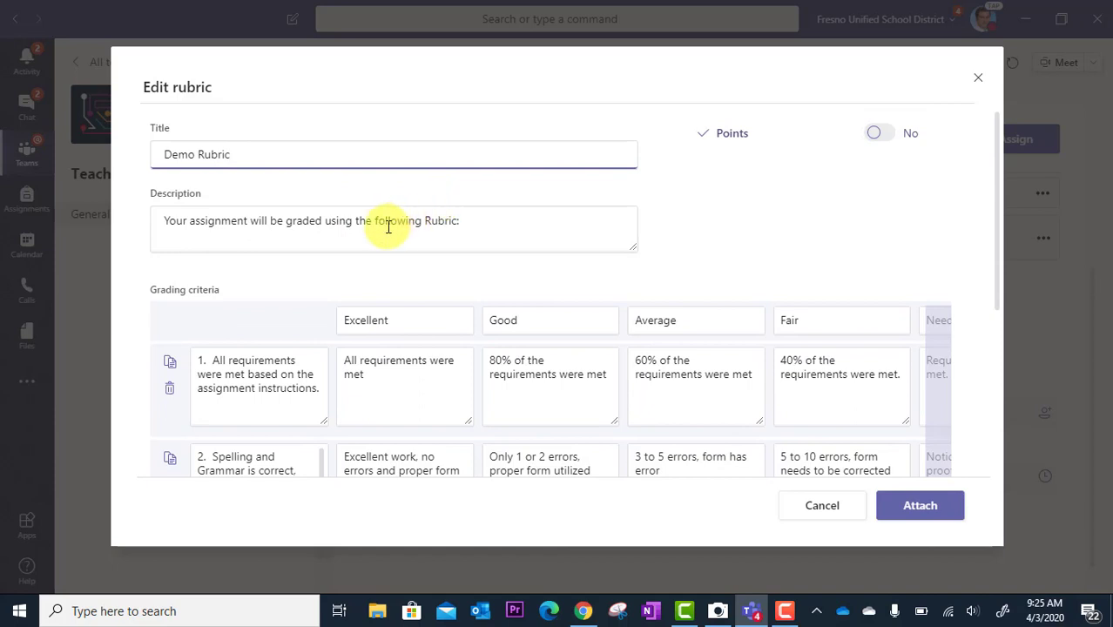
{"action": "scroll", "scroll_direction": "down", "scroll_amount": 3}
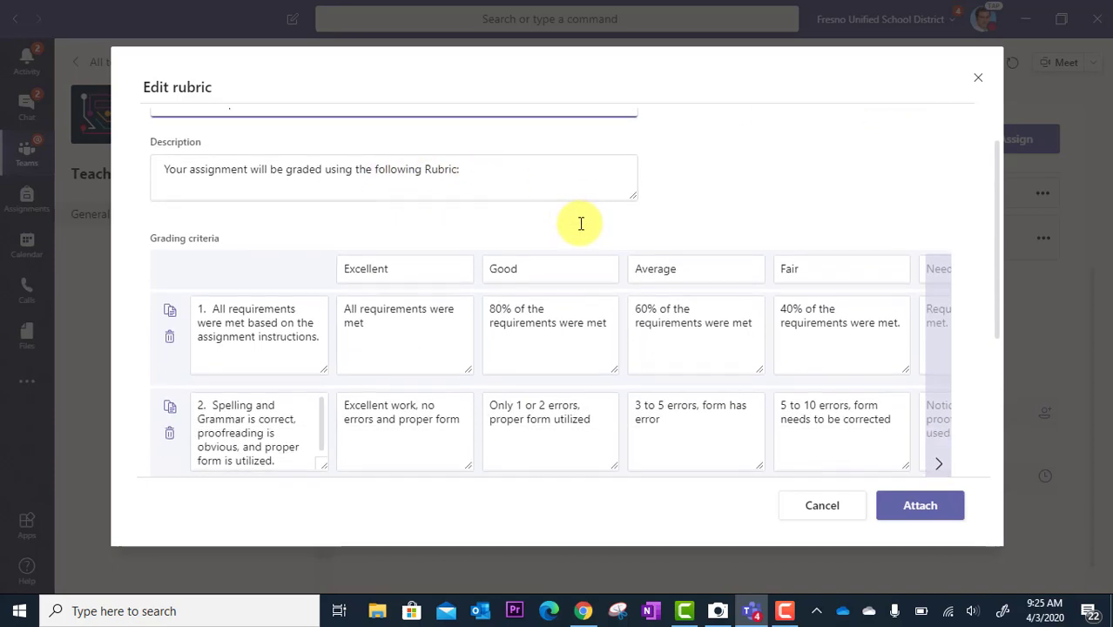
{"action": "scroll", "scroll_direction": "down", "scroll_amount": 3}
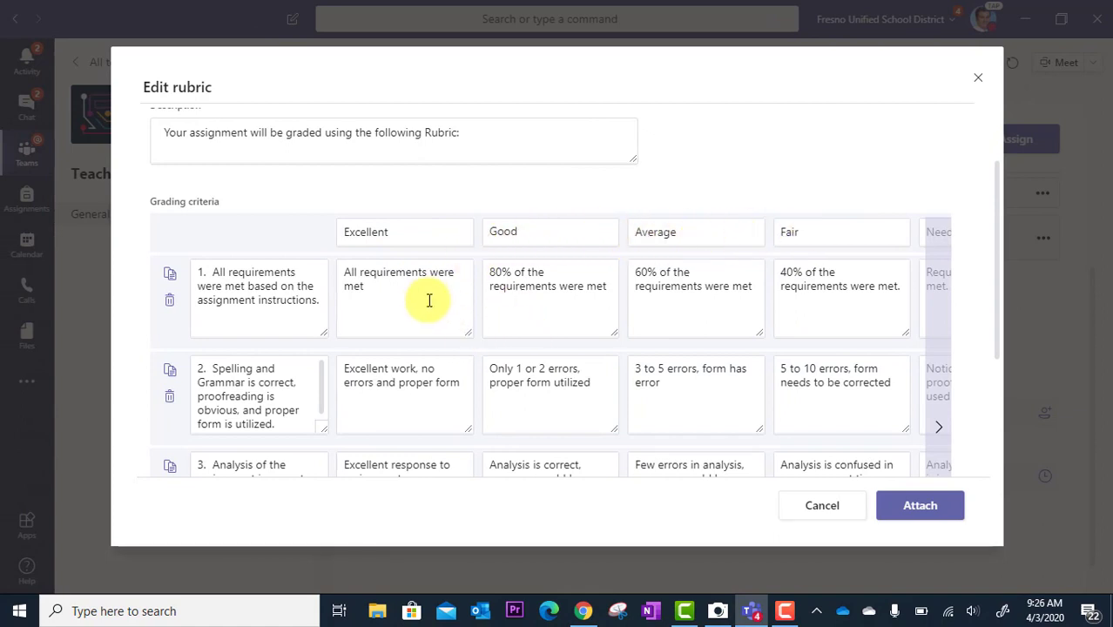
{"action": "mouse_move", "coordinate": [822, 317]}
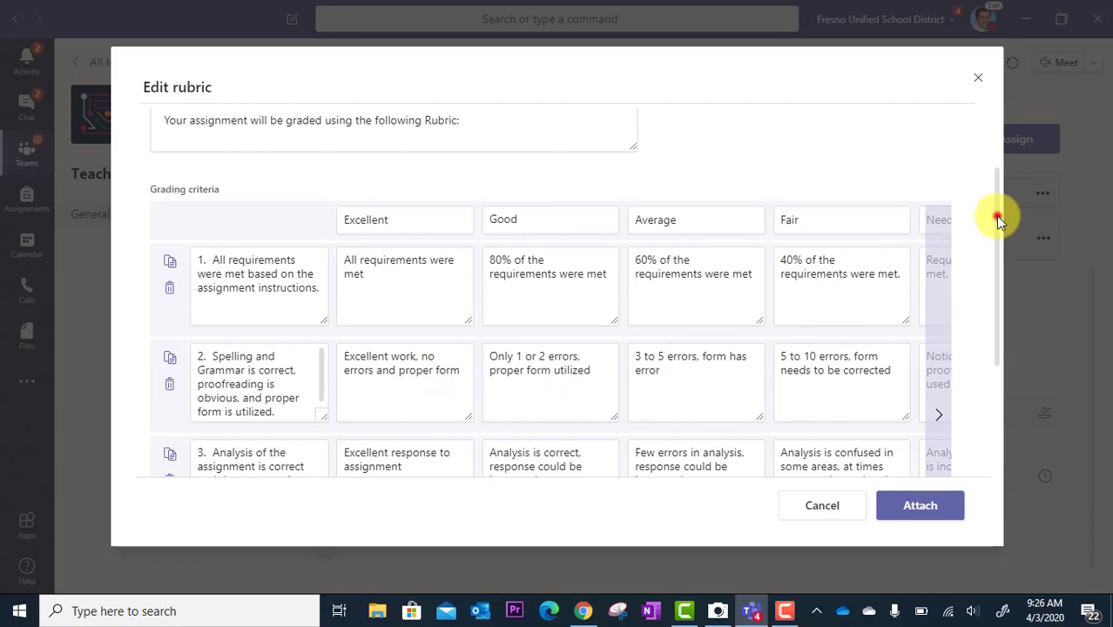
{"action": "scroll", "scroll_direction": "down", "scroll_amount": 3}
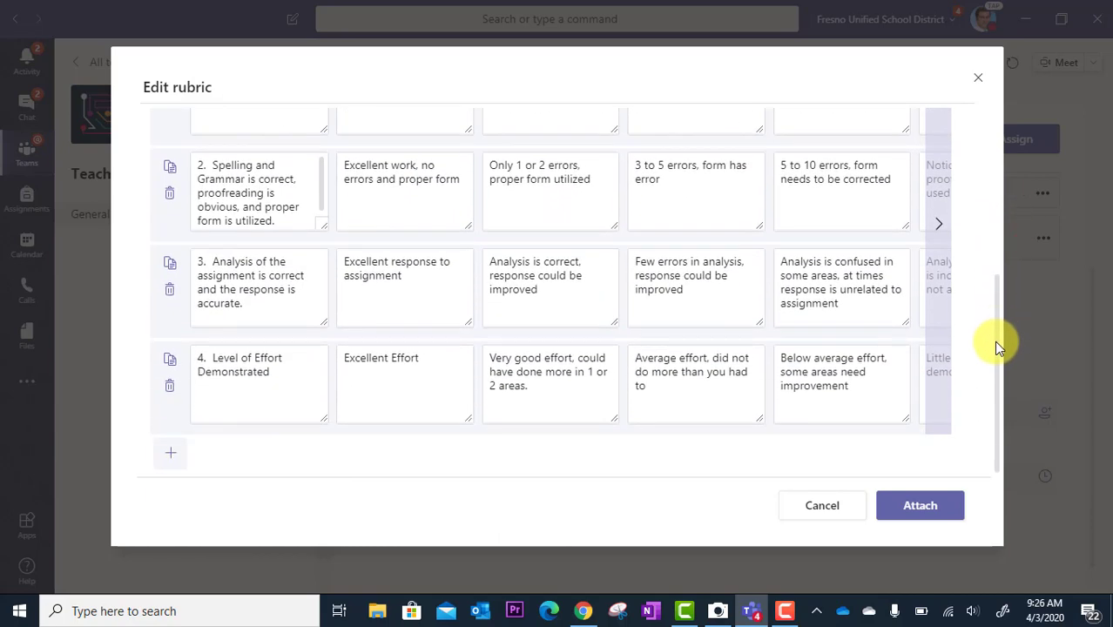
{"action": "mouse_move", "coordinate": [366, 513]}
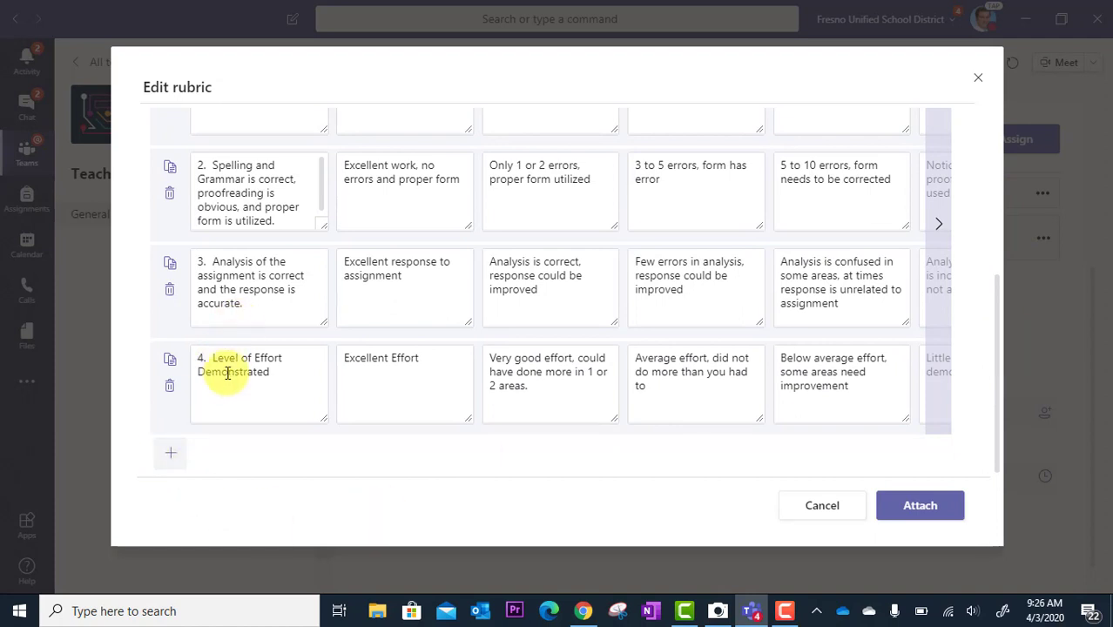
{"action": "mouse_move", "coordinate": [1026, 381]}
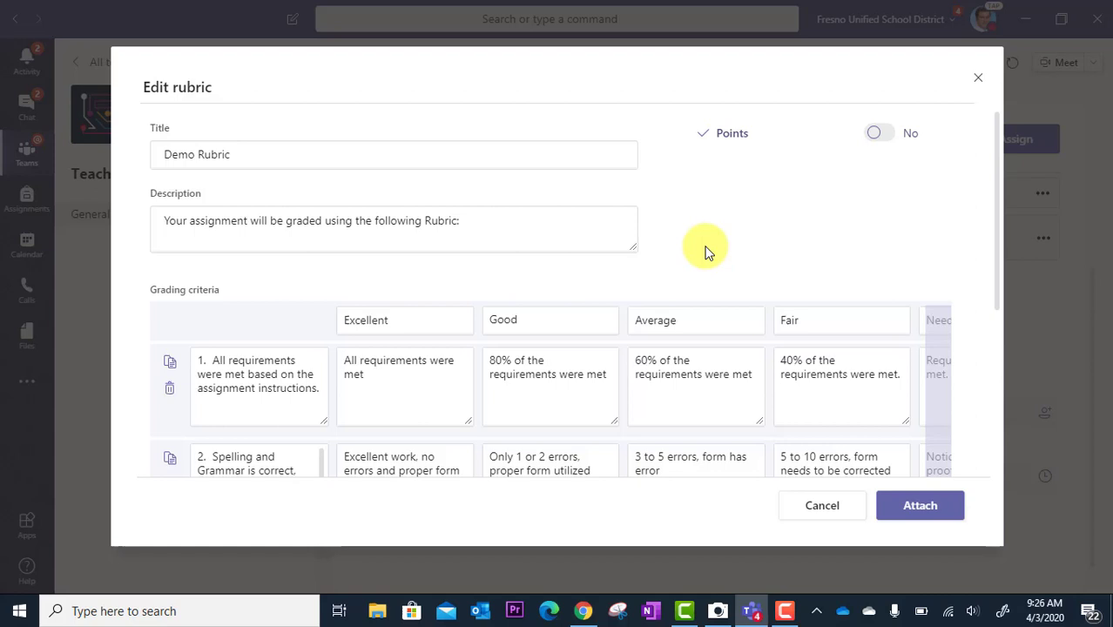
{"action": "mouse_move", "coordinate": [973, 355]}
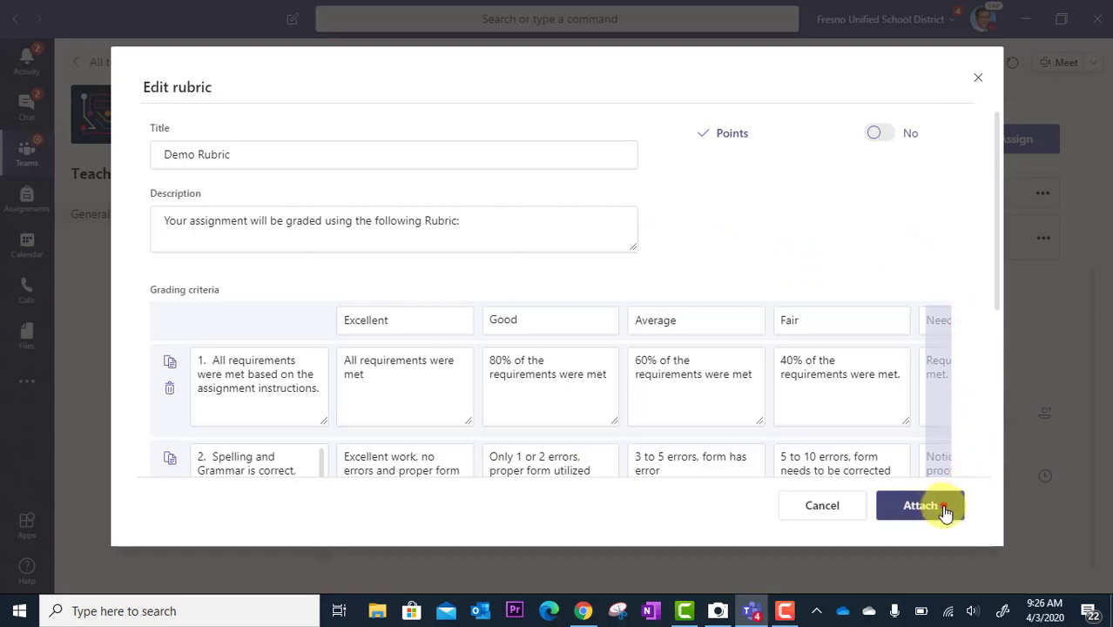
- Attach the Demo Rubric to the assignment from the Edit rubric dialog
{"action": "left_click", "coordinate": [920, 505]}
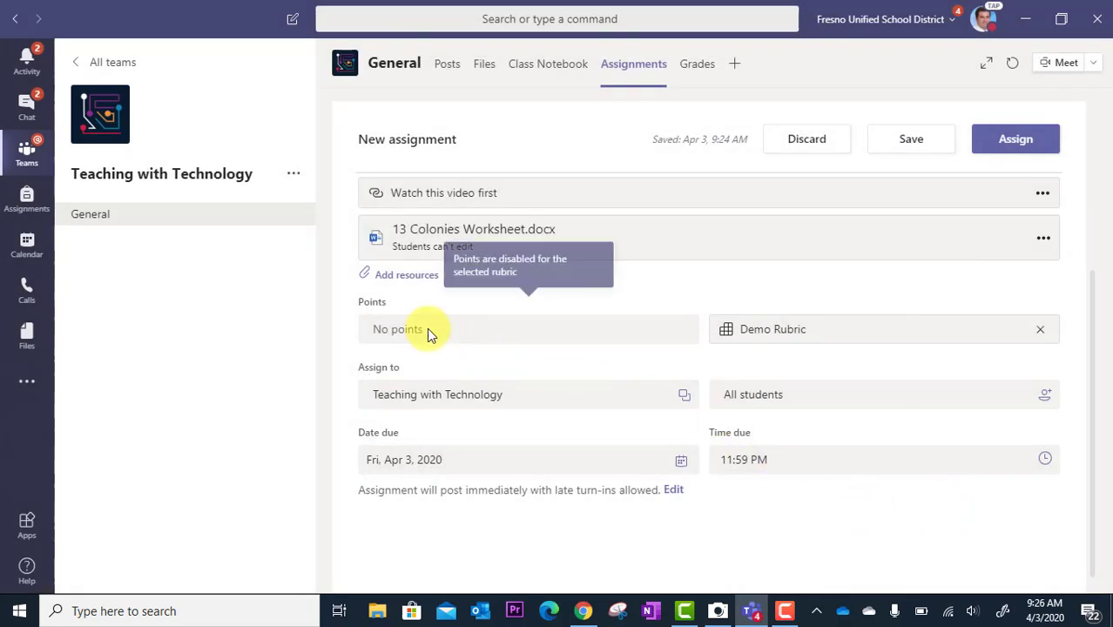
{"action": "mouse_move", "coordinate": [502, 313]}
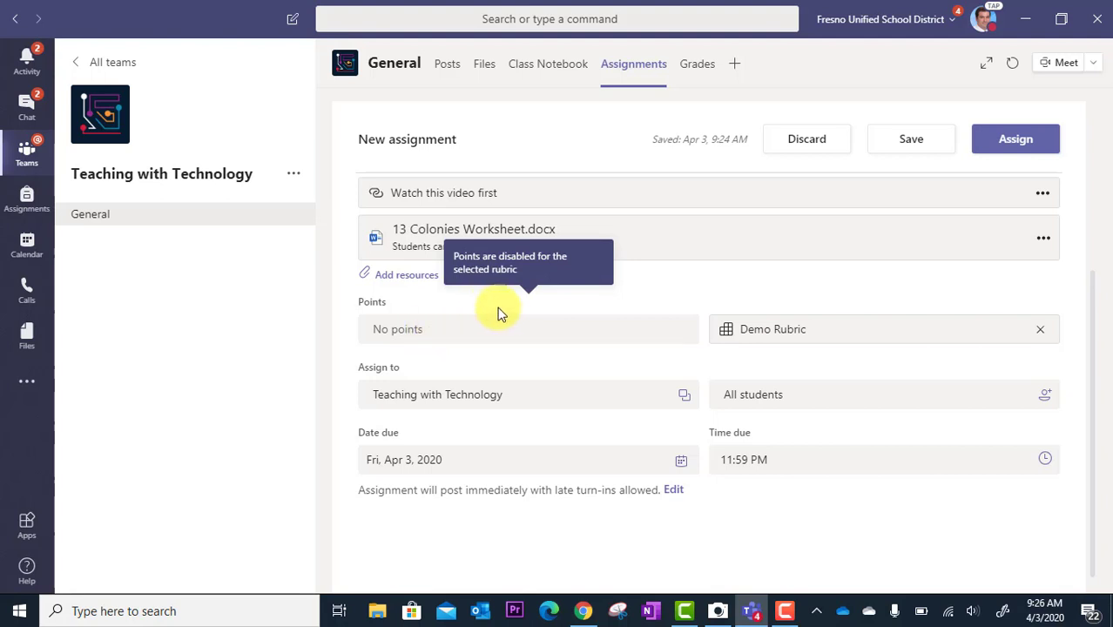
{"action": "mouse_move", "coordinate": [766, 334]}
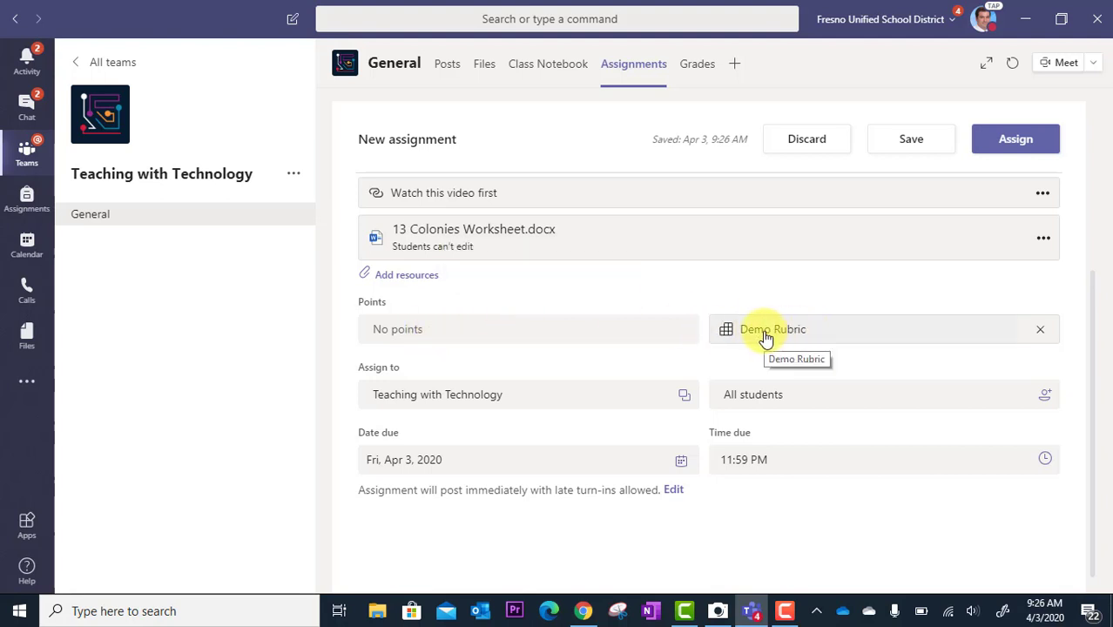
- Reopen the attached Demo Rubric for editing and switch its Points toggle on (levels 5, 4, 3, 2; 25% weights)
{"action": "left_click", "coordinate": [773, 330]}
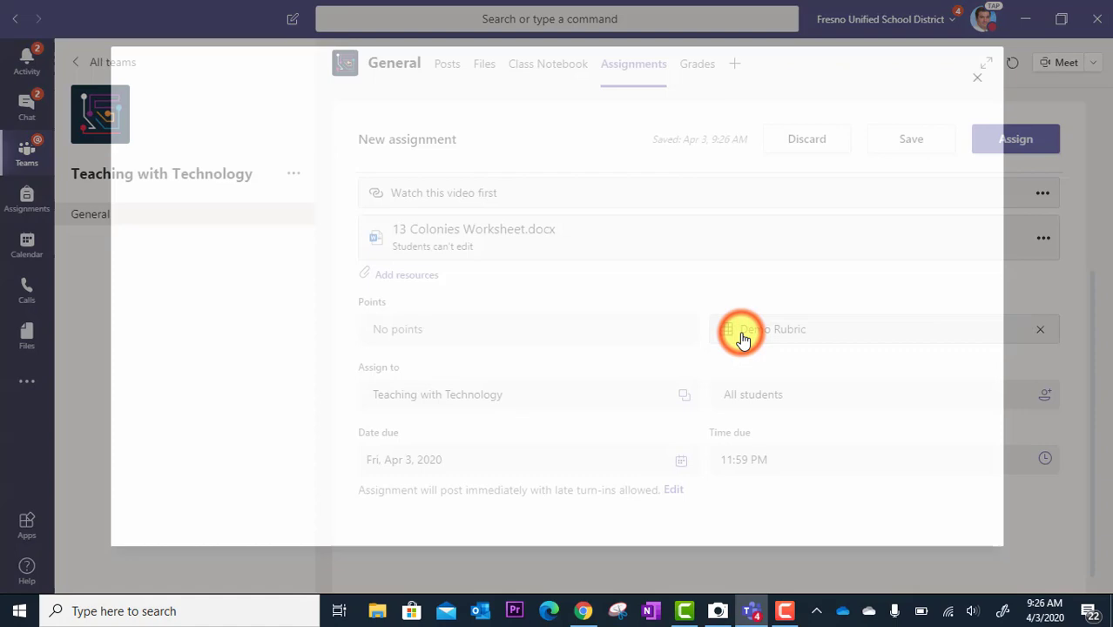
{"action": "left_click", "coordinate": [740, 329]}
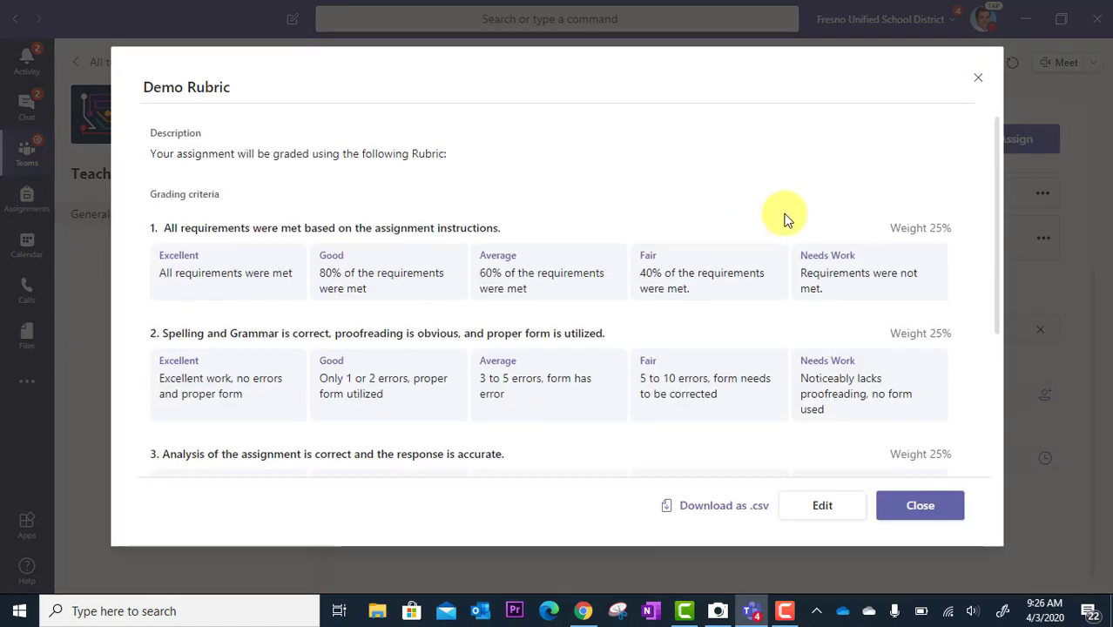
{"action": "scroll", "scroll_direction": "down", "scroll_amount": 3}
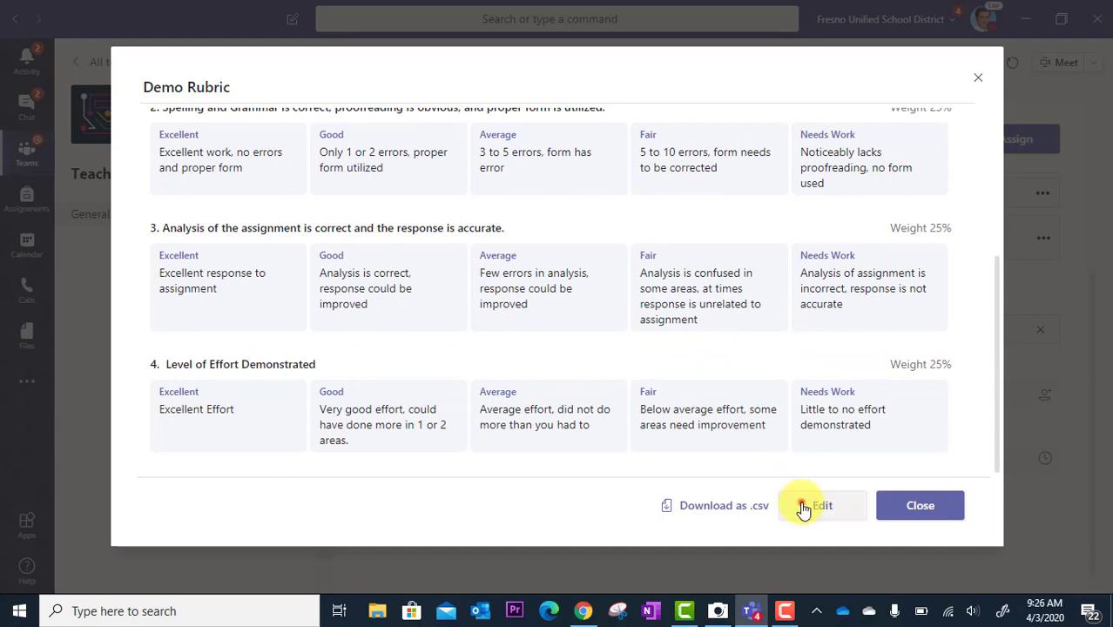
{"action": "left_click", "coordinate": [822, 505]}
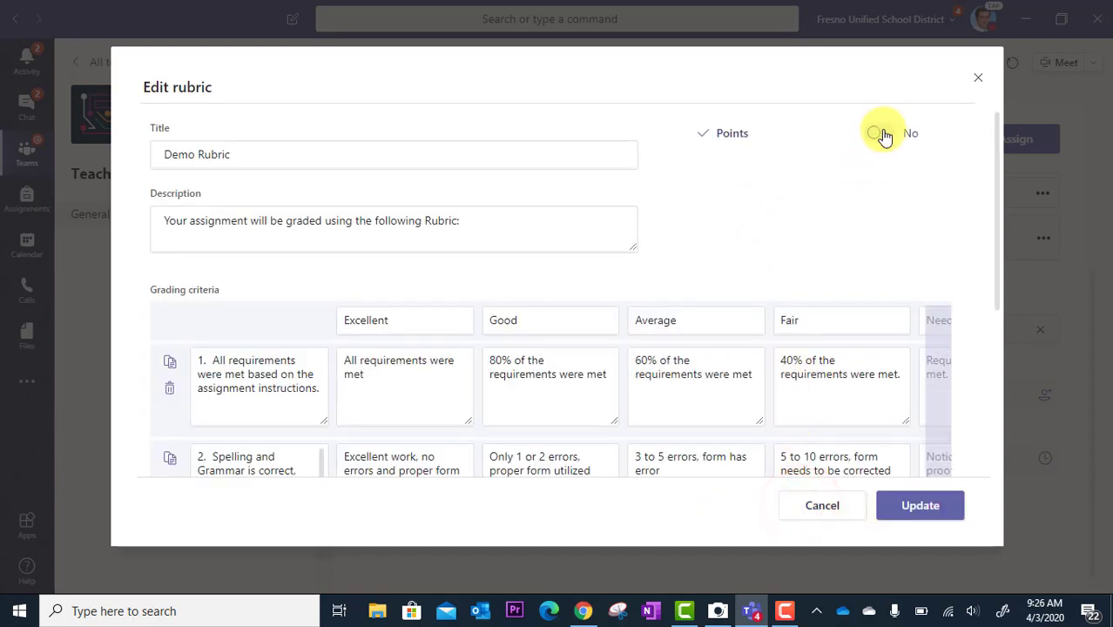
{"action": "left_click", "coordinate": [879, 132]}
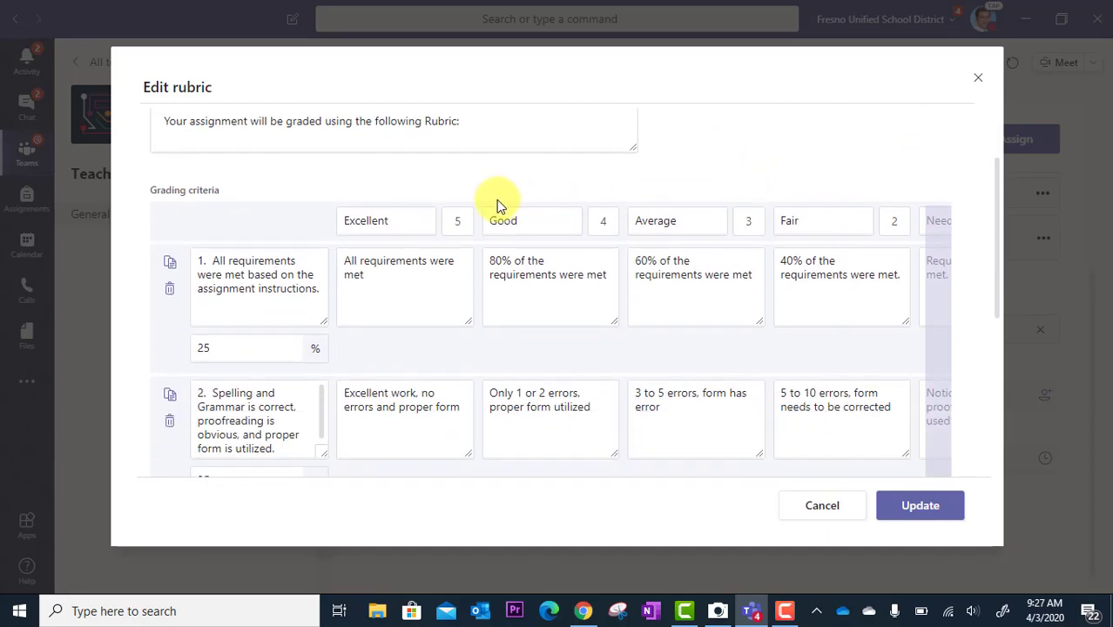
{"action": "scroll", "scroll_direction": "down", "scroll_amount": 3}
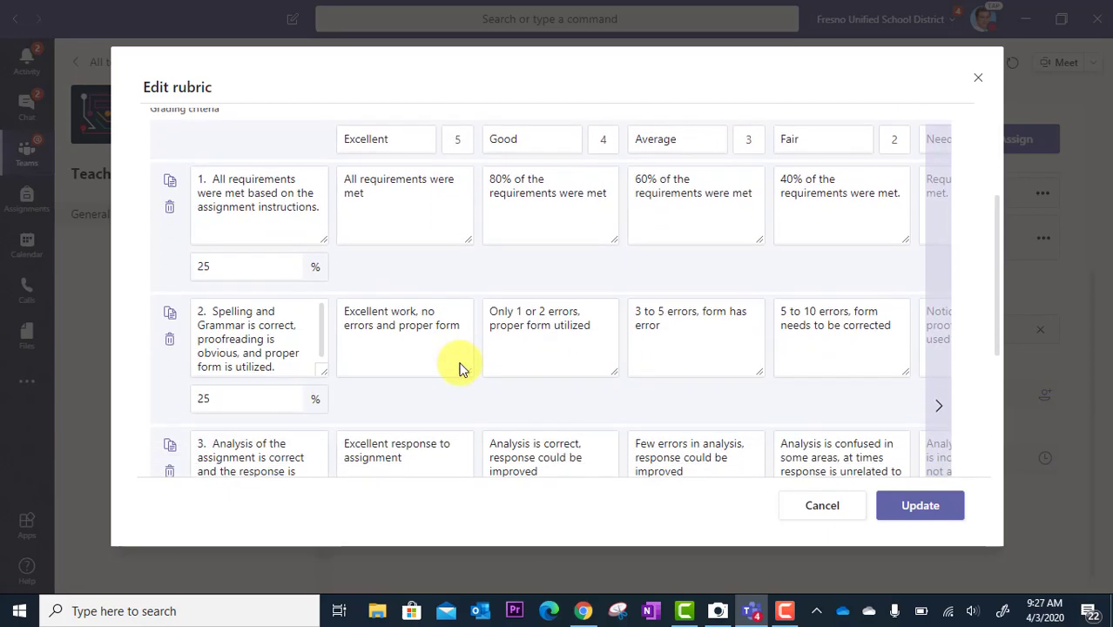
{"action": "scroll", "scroll_direction": "down", "scroll_amount": 3}
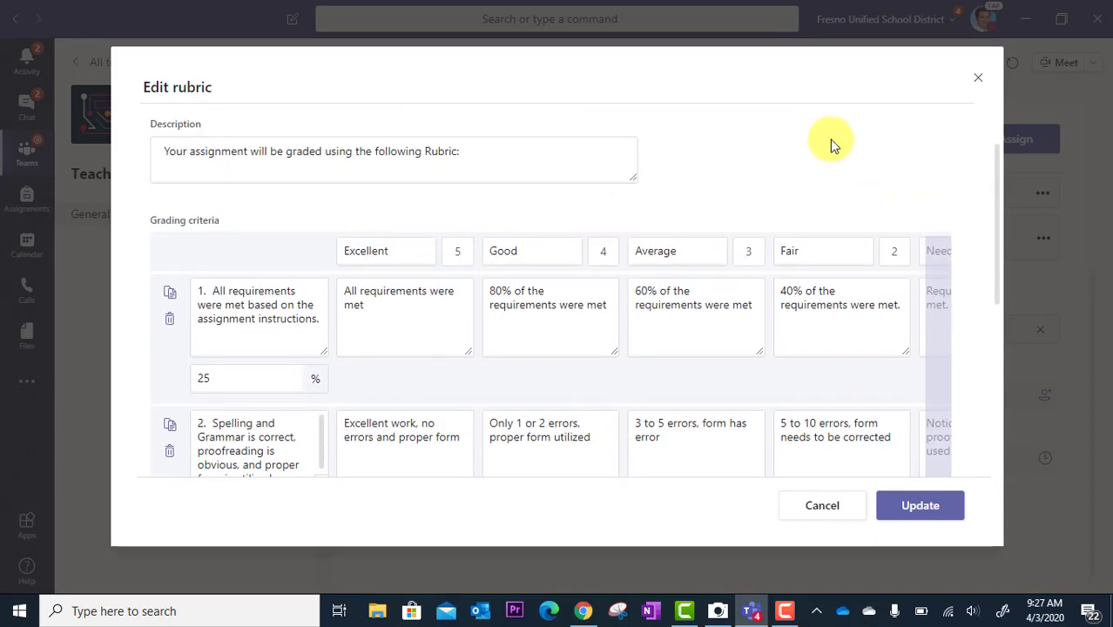
{"action": "mouse_move", "coordinate": [919, 505]}
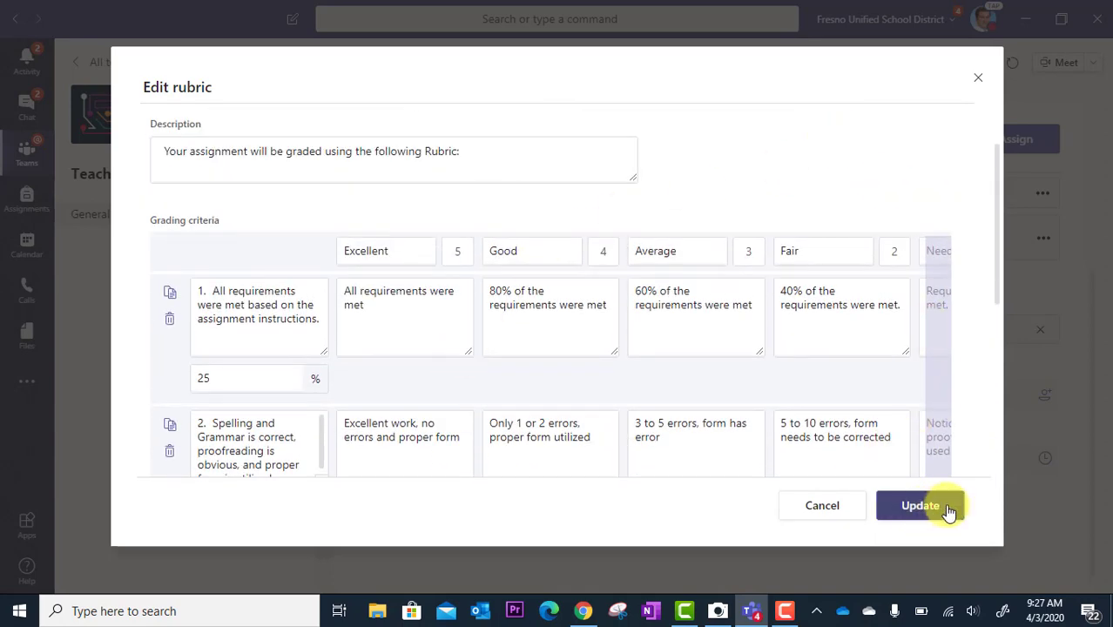
- Update the rubric, then change the assignment's points from 100 to 5
{"action": "left_click", "coordinate": [919, 505]}
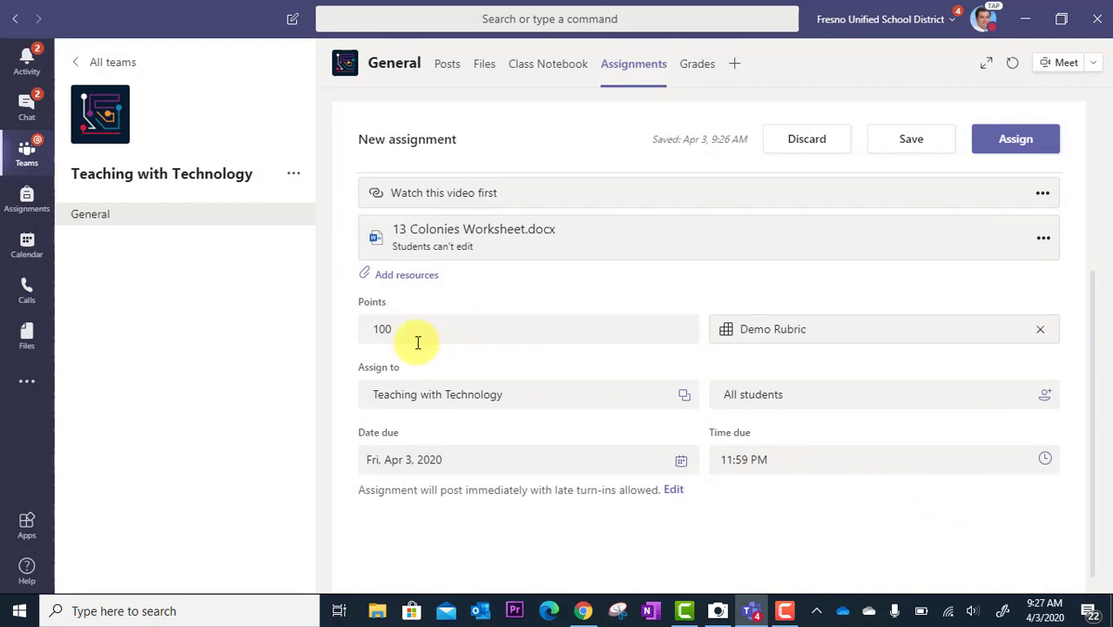
{"action": "left_click", "coordinate": [414, 329]}
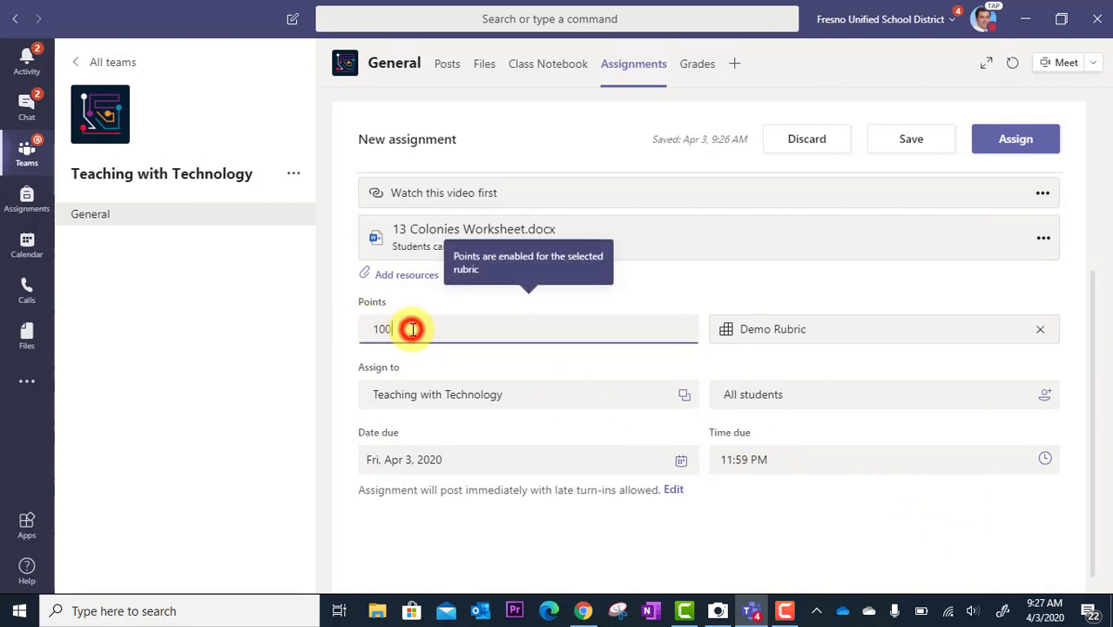
{"action": "key", "text": "Backspace"}
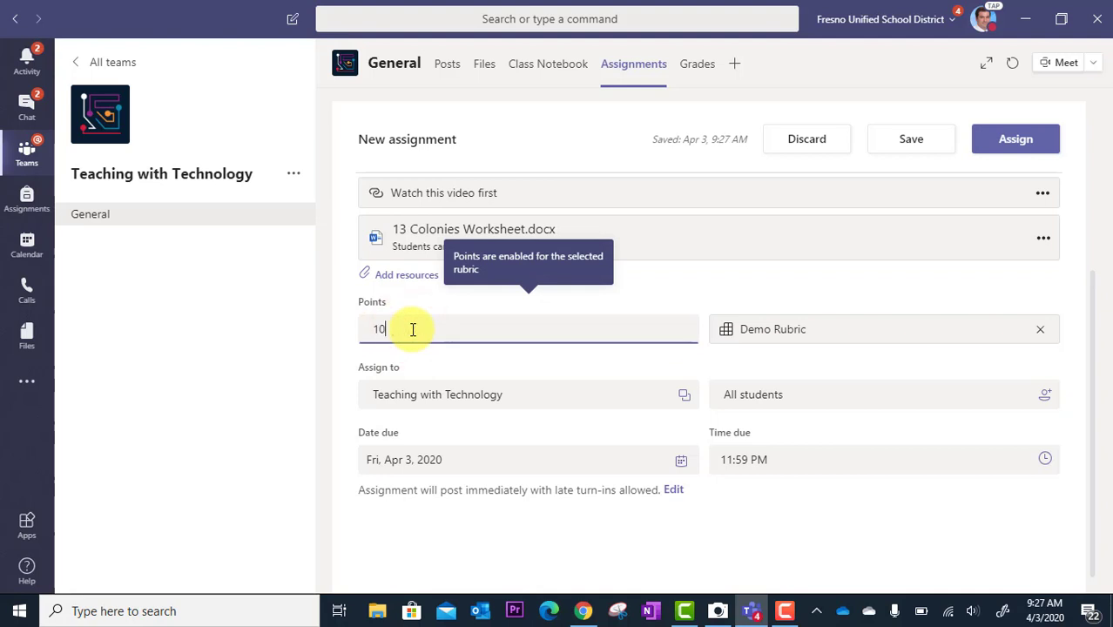
{"action": "type", "text": "5"}
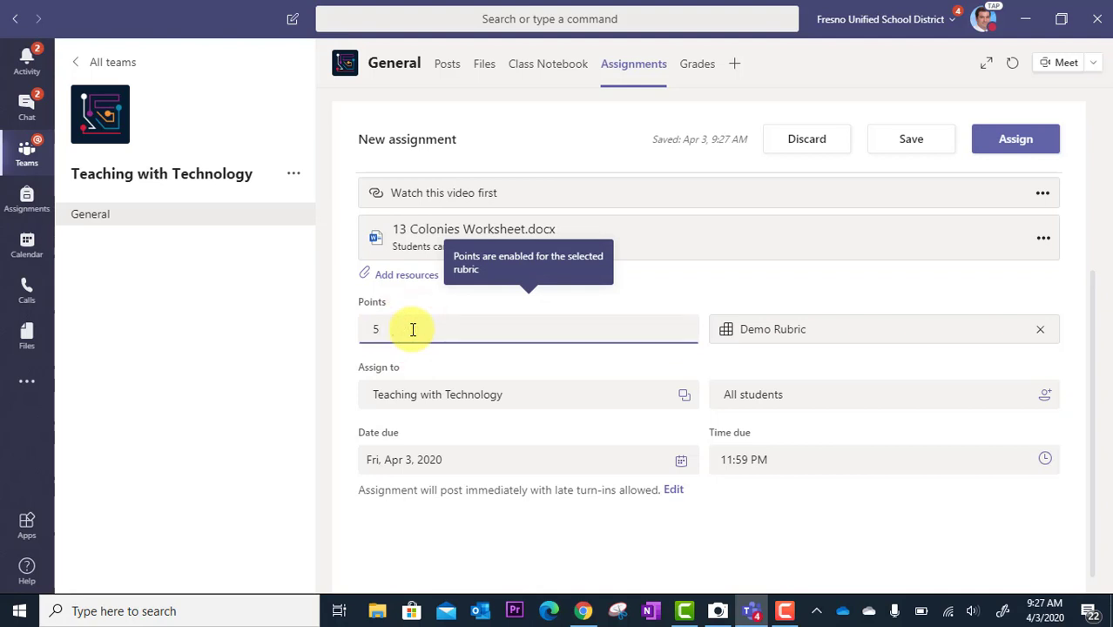
{"action": "mouse_move", "coordinate": [630, 340]}
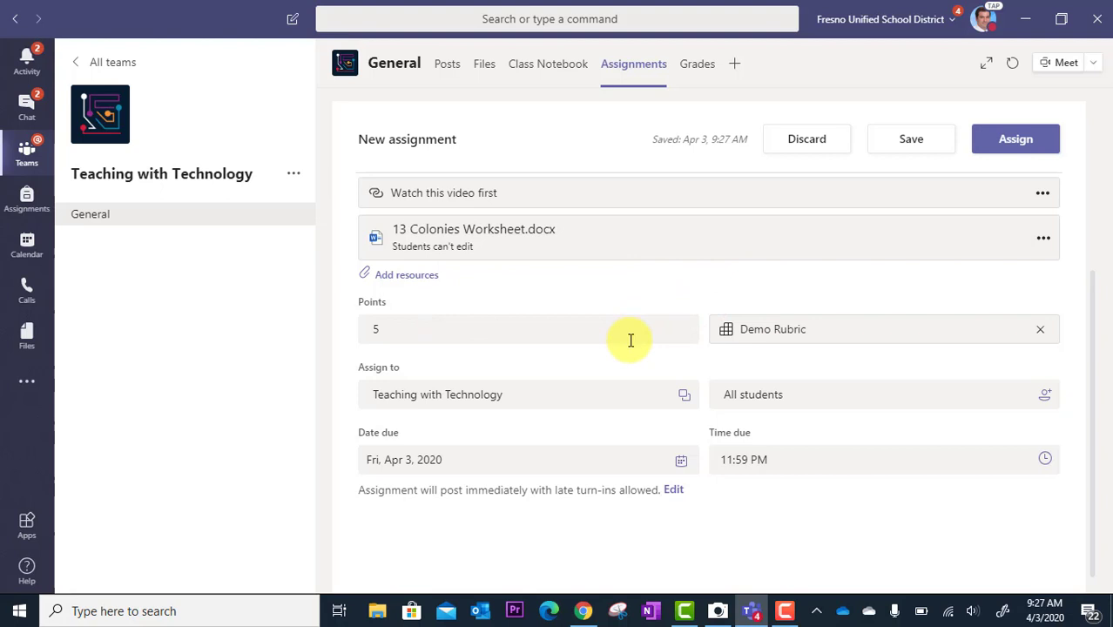